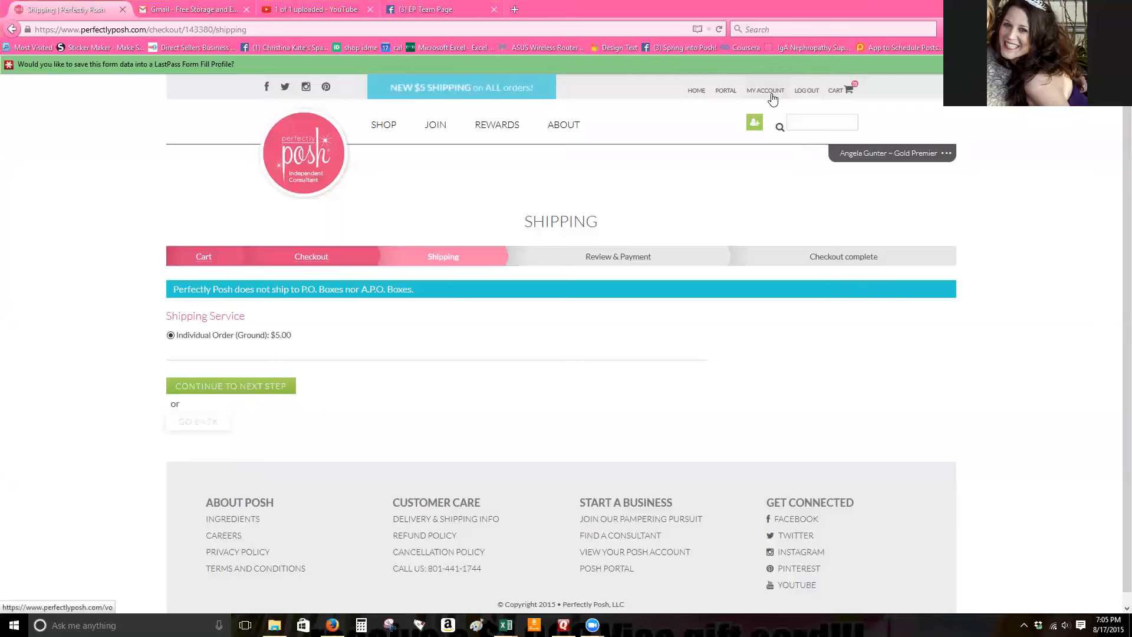
Return from Shipping to the cart and review the items and $292.10 total
left_click(841, 90)
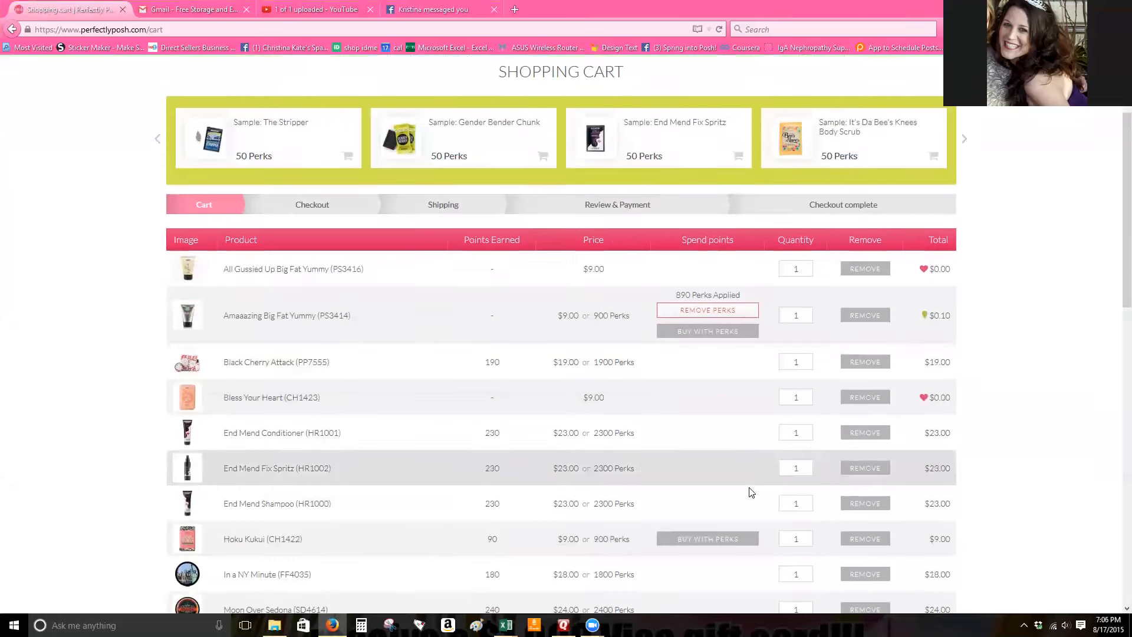
scroll("down", 3)
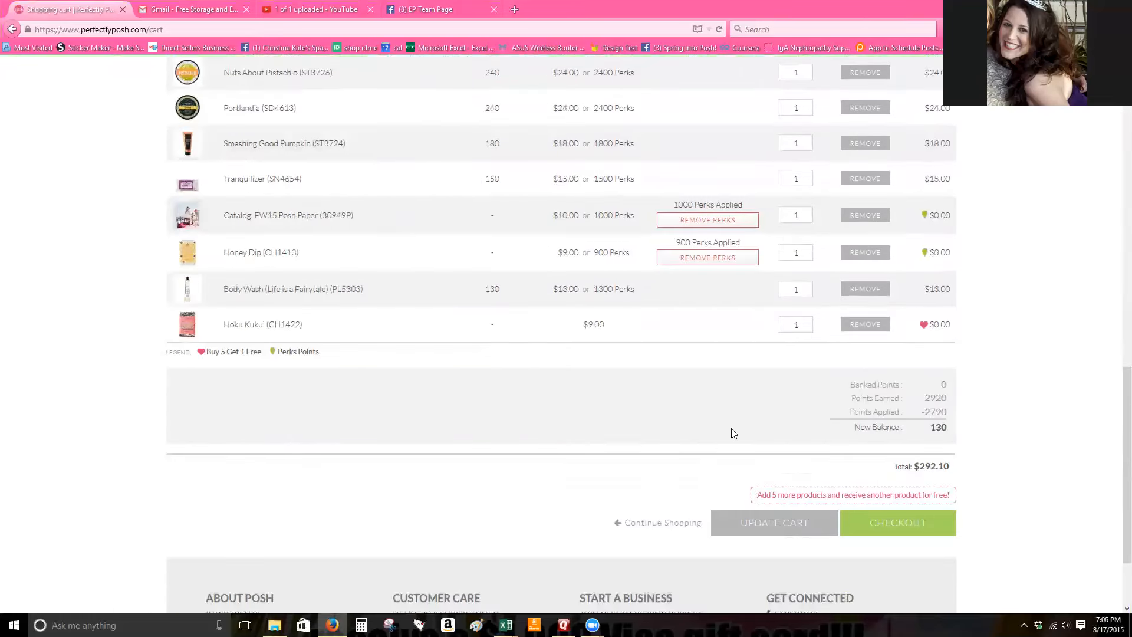
scroll("up", 3)
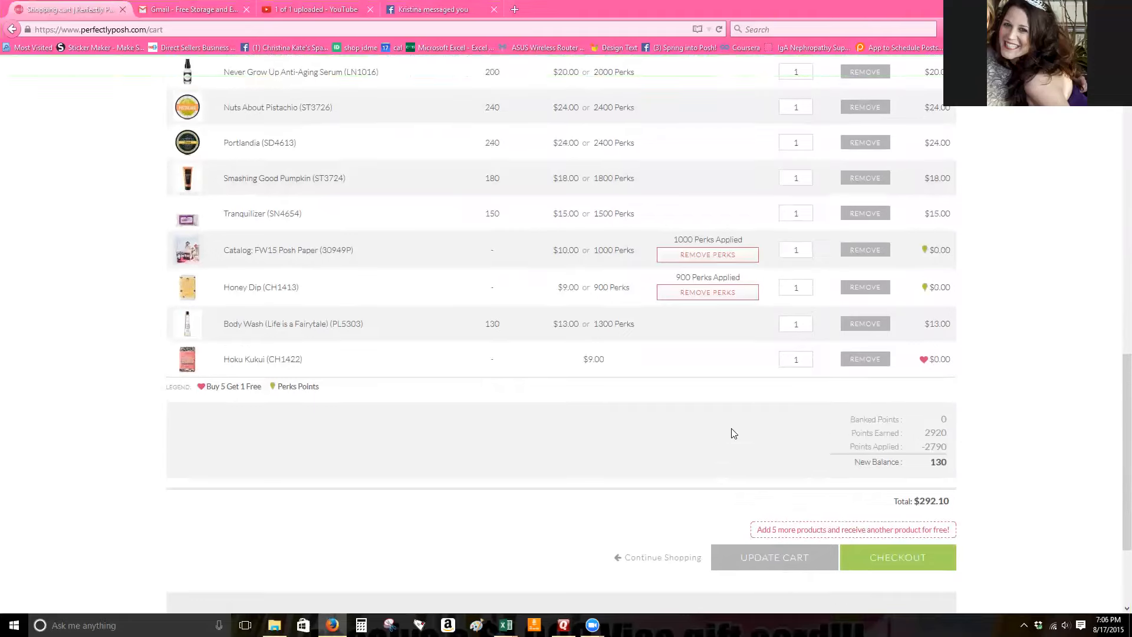
scroll("up", 3)
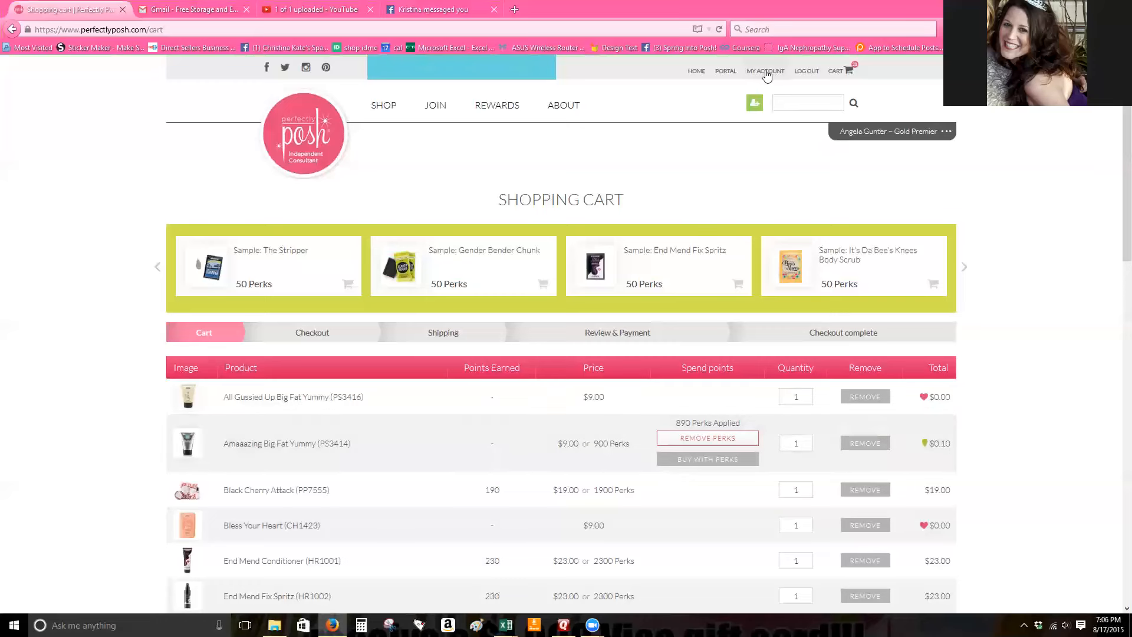
Browse the Shop's Hands + Feet products down to Hipster
left_click(383, 105)
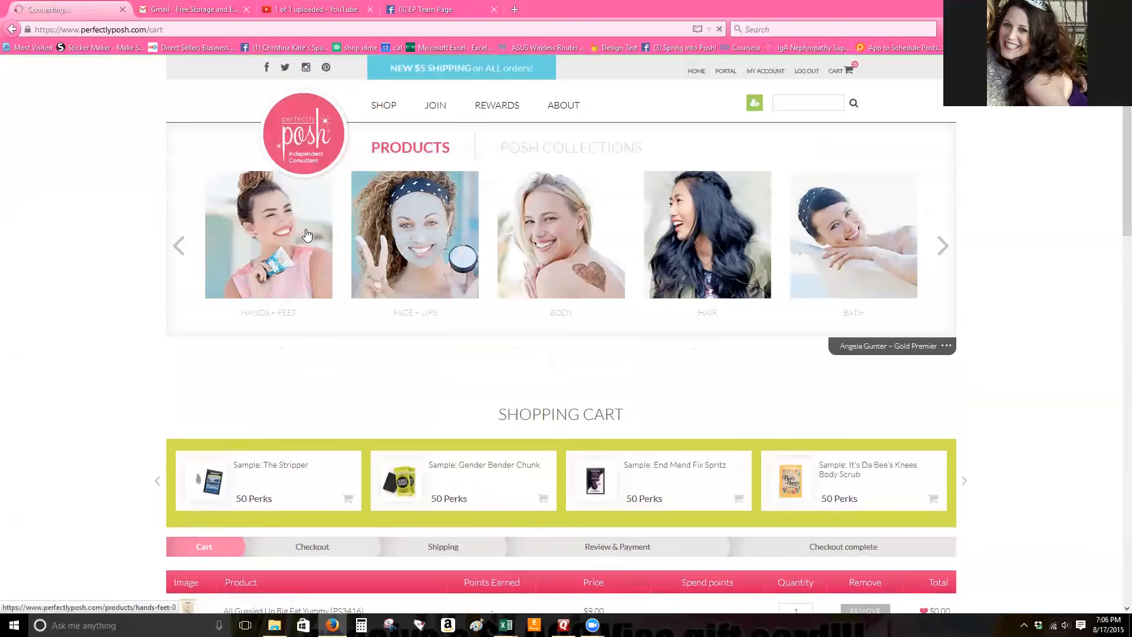
left_click(268, 234)
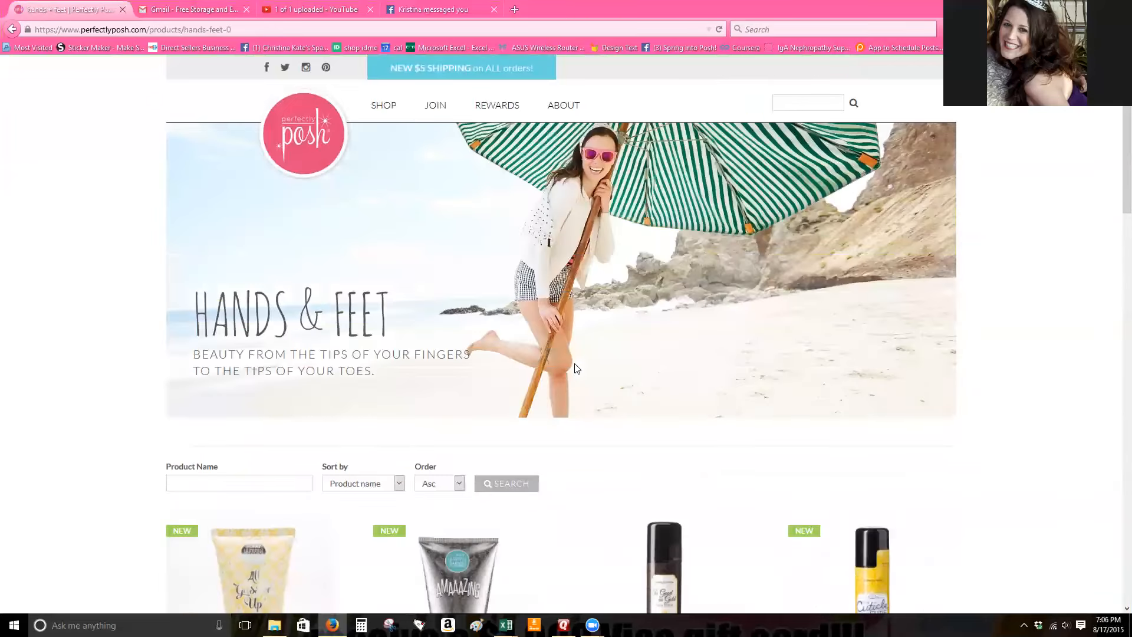
scroll("down", 3)
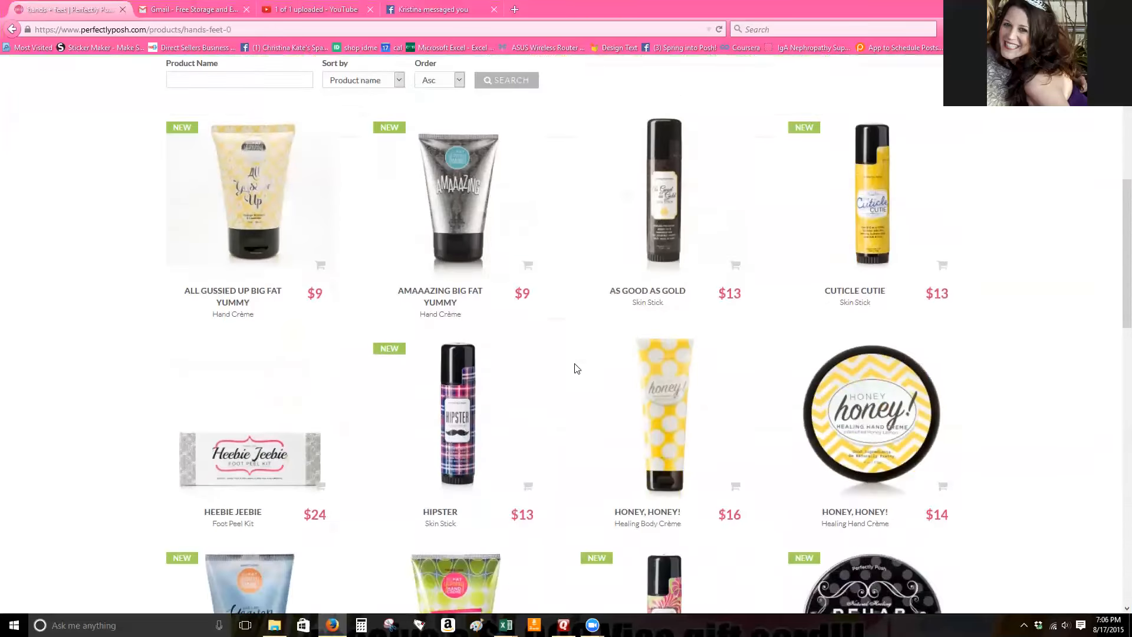
scroll("down", 3)
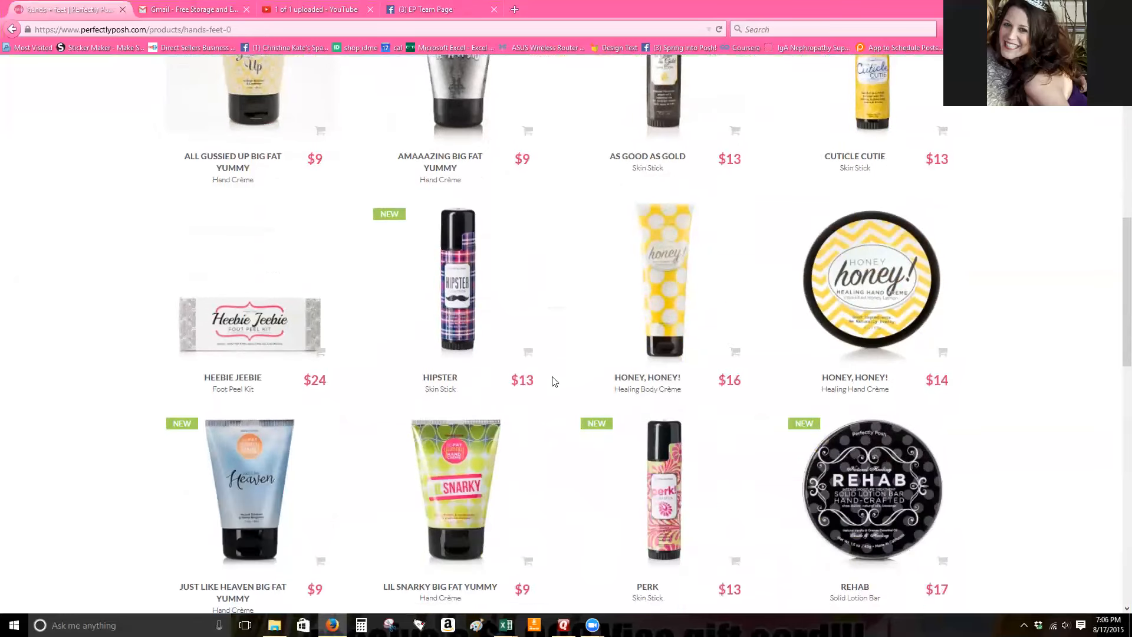
Add one Hipster skin stick to the cart
left_click(527, 353)
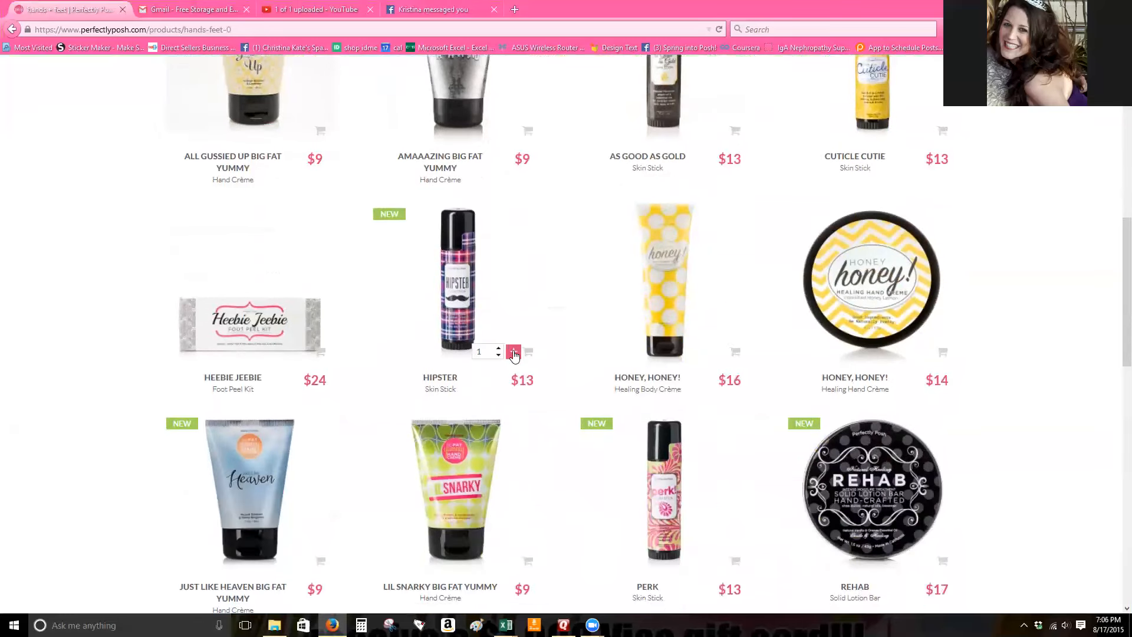
left_click(513, 352)
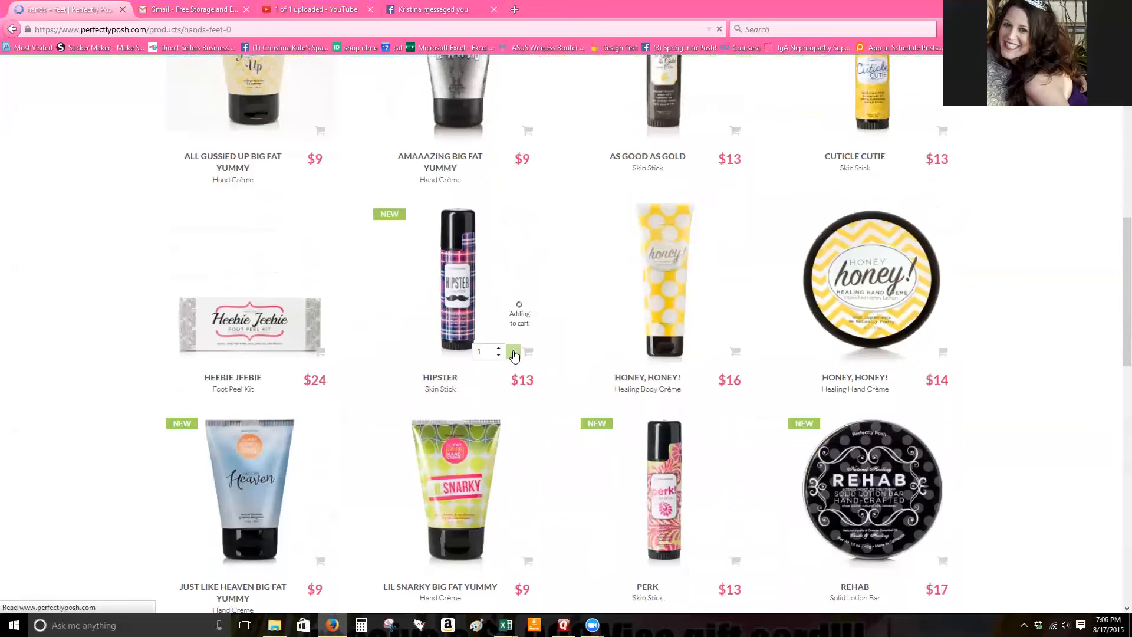
left_click(513, 355)
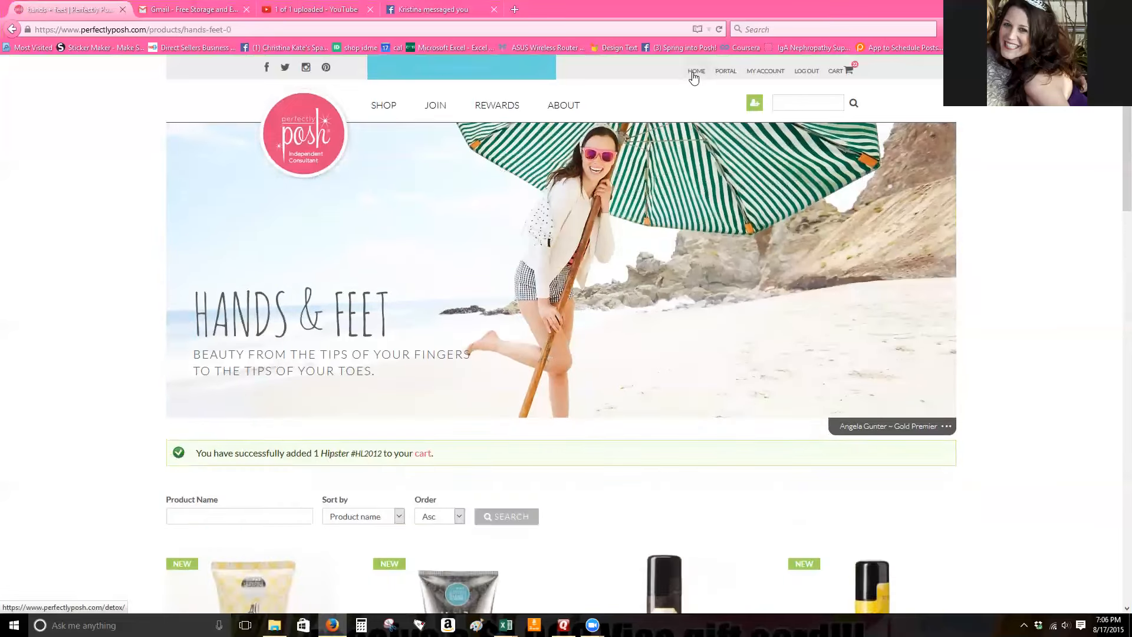
mouse_move(383, 105)
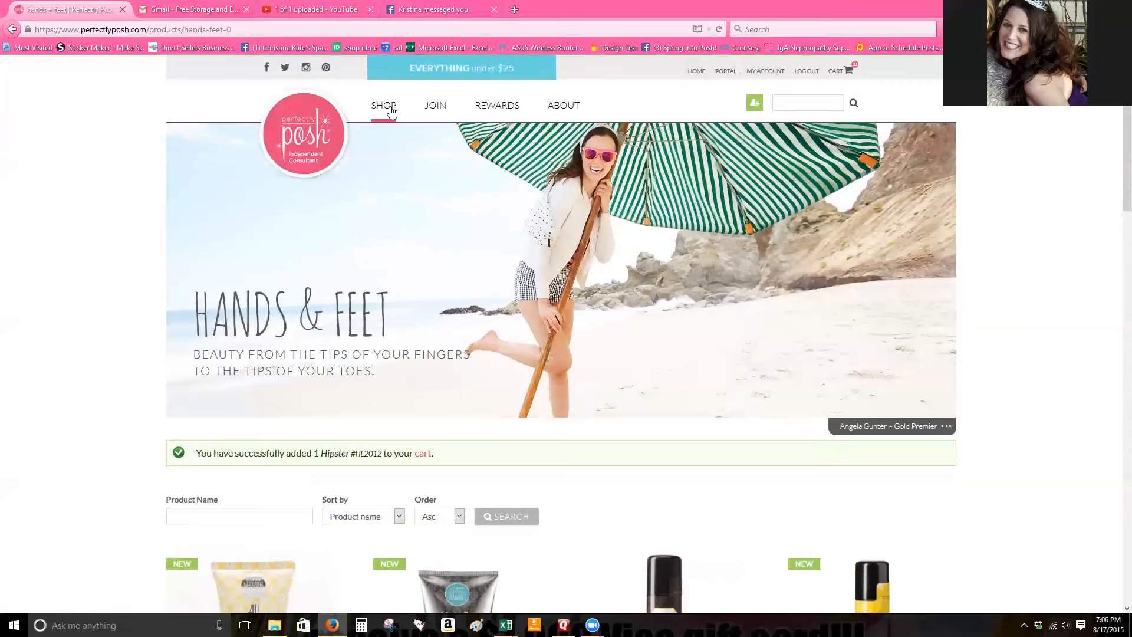
scroll("down", 3)
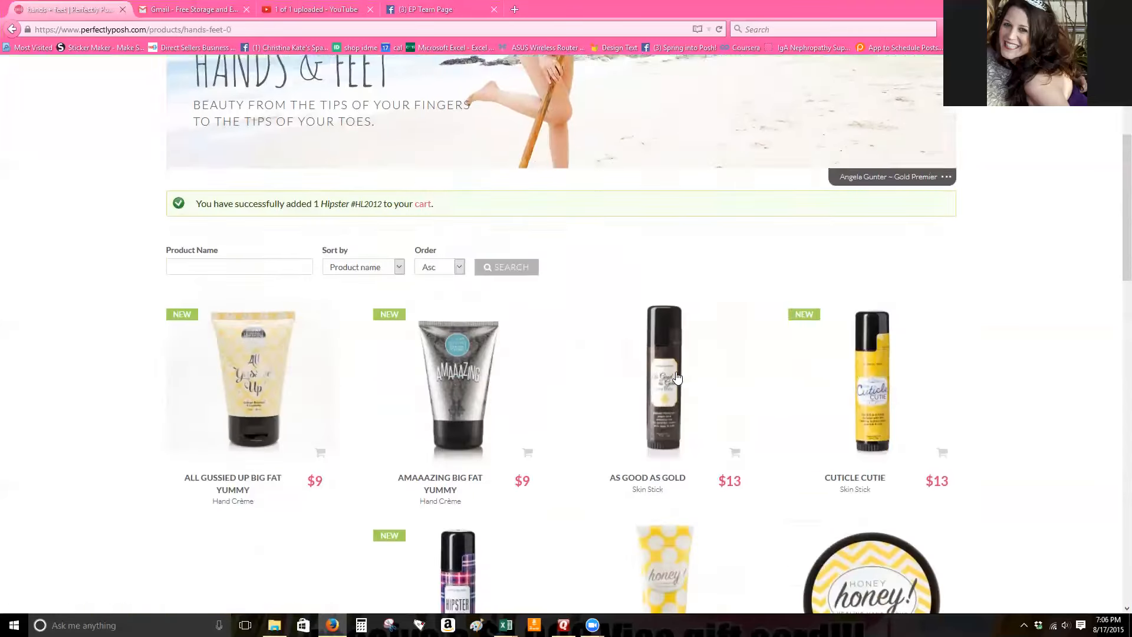
scroll("up", 3)
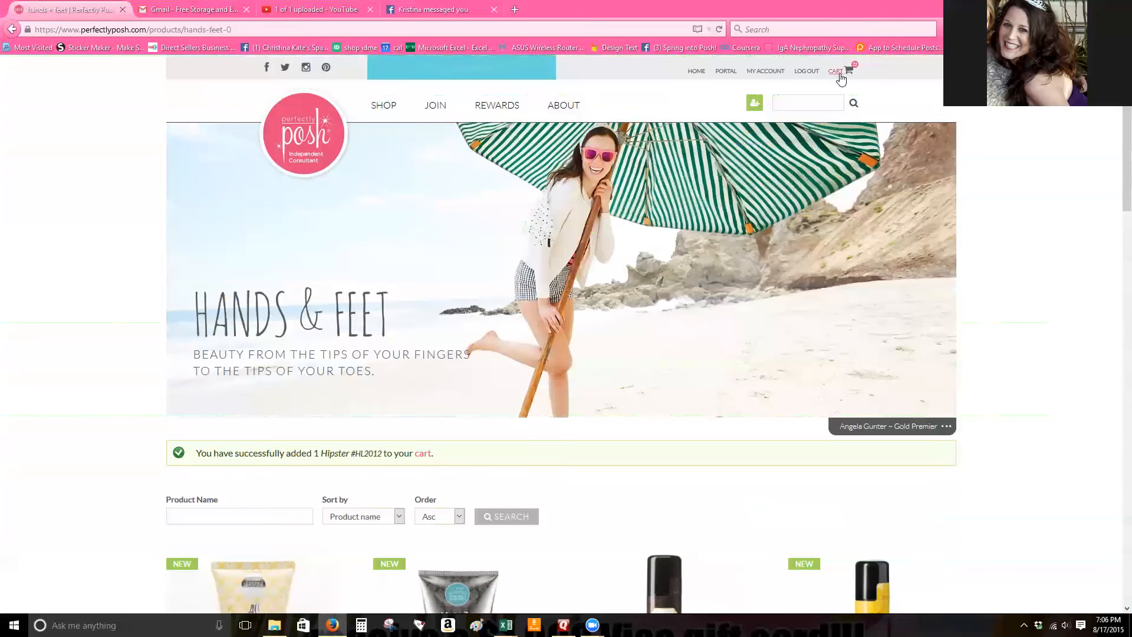
View the cart now listing Hipster (HL2012) with a $305.10 total
left_click(835, 71)
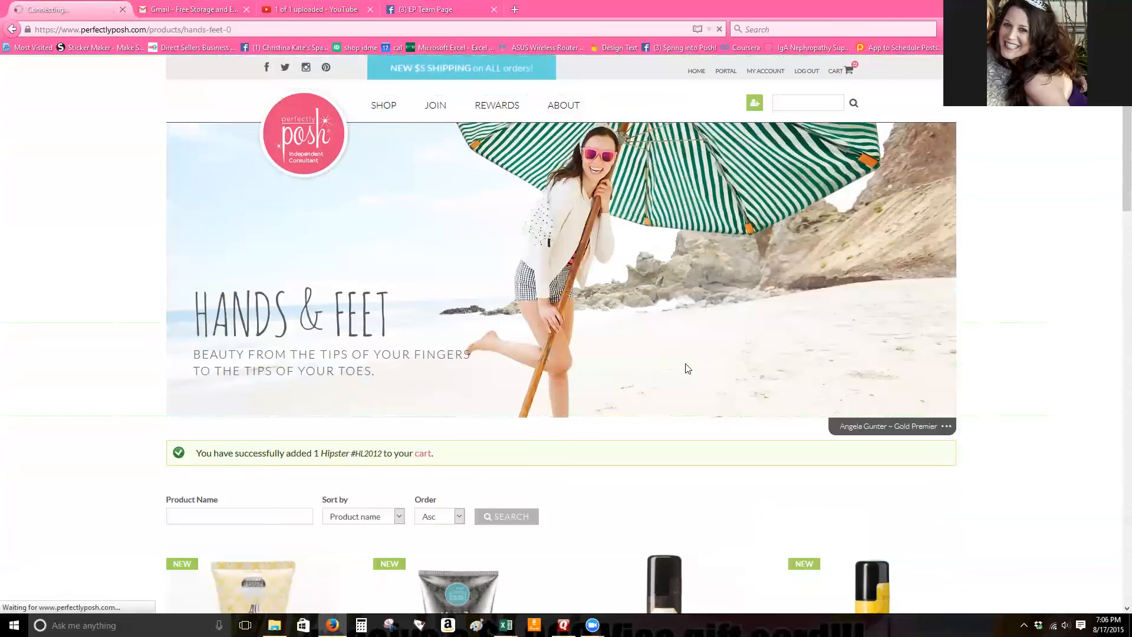
left_click(837, 70)
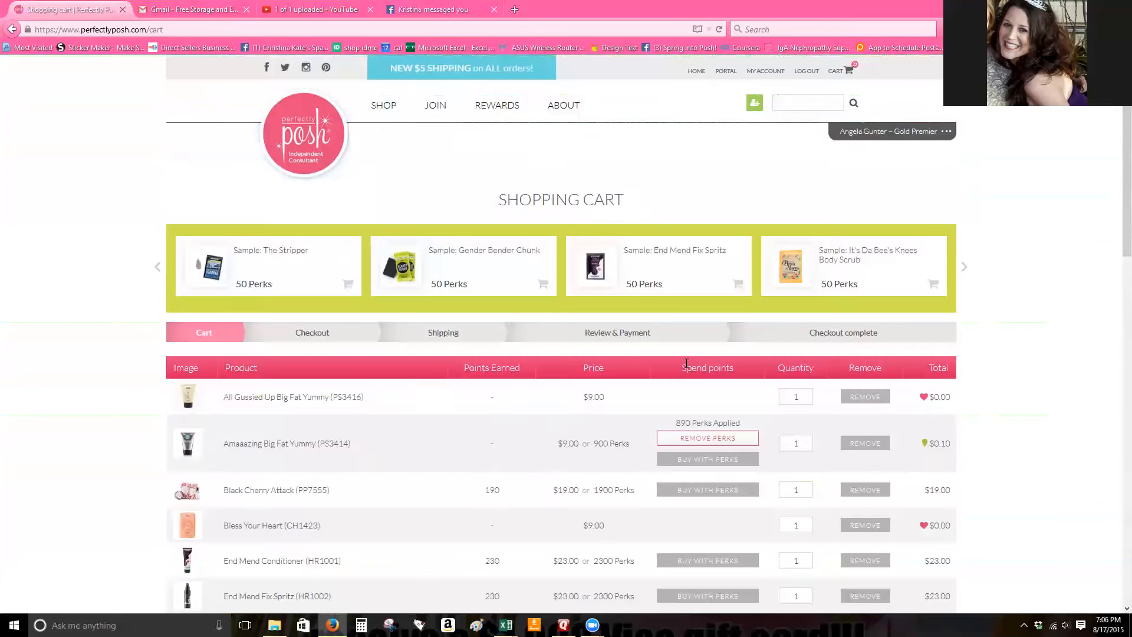
scroll("down", 3)
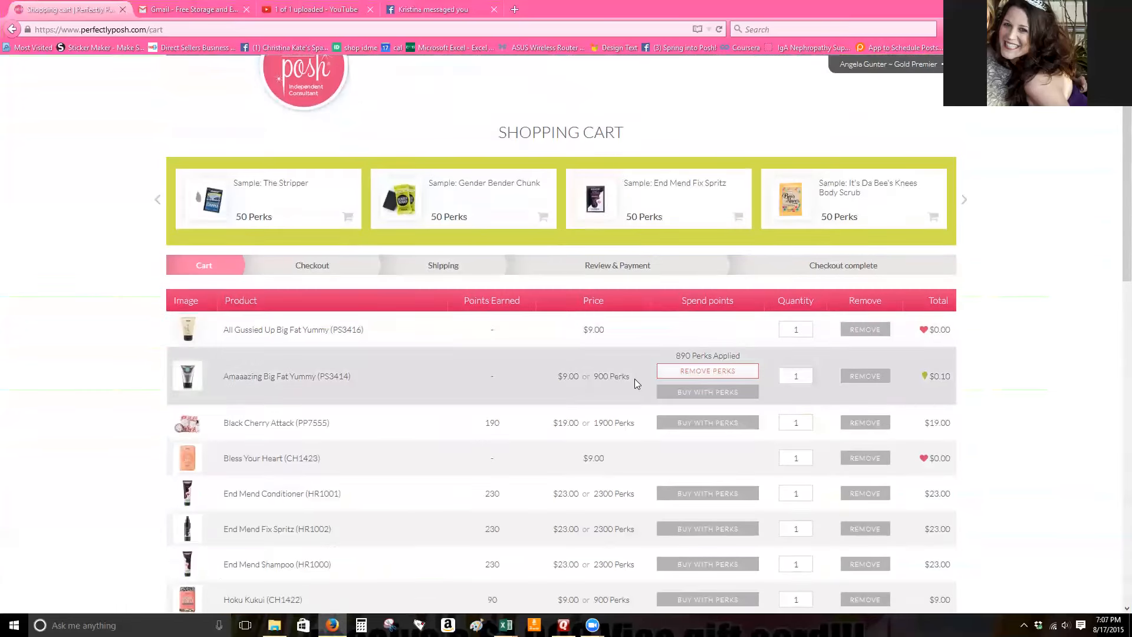
scroll("down", 3)
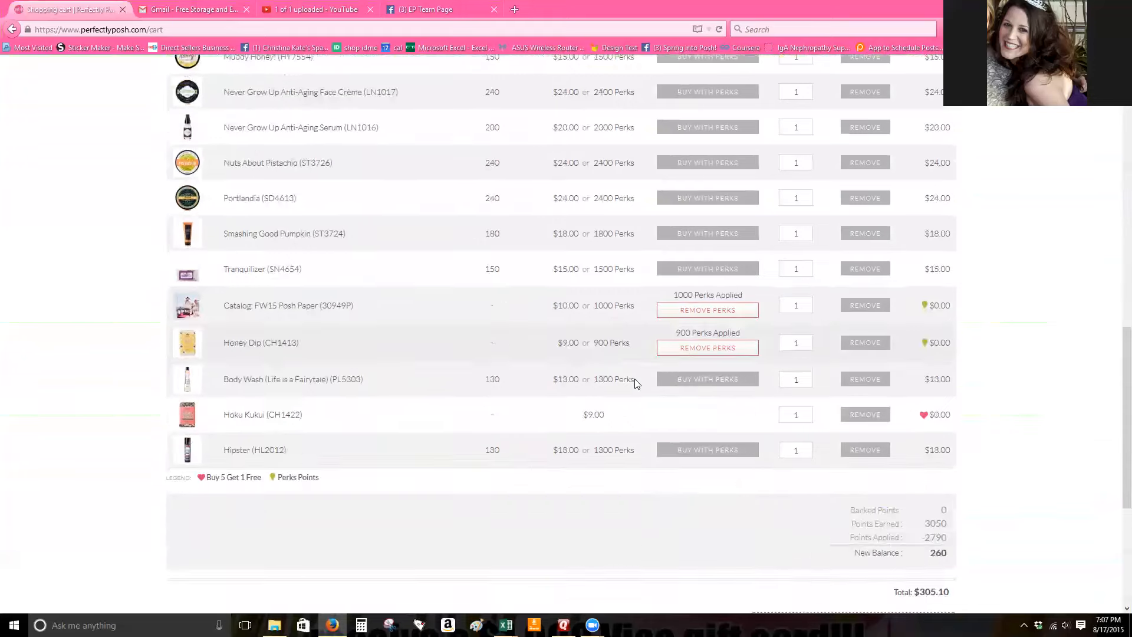
scroll("down", 3)
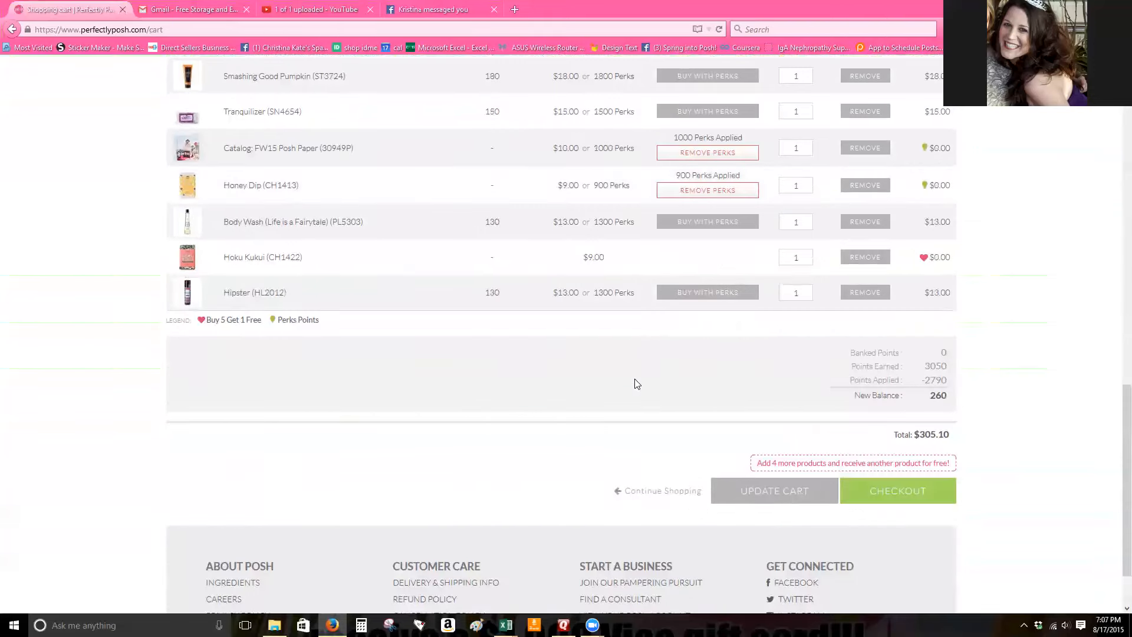
scroll("up", 3)
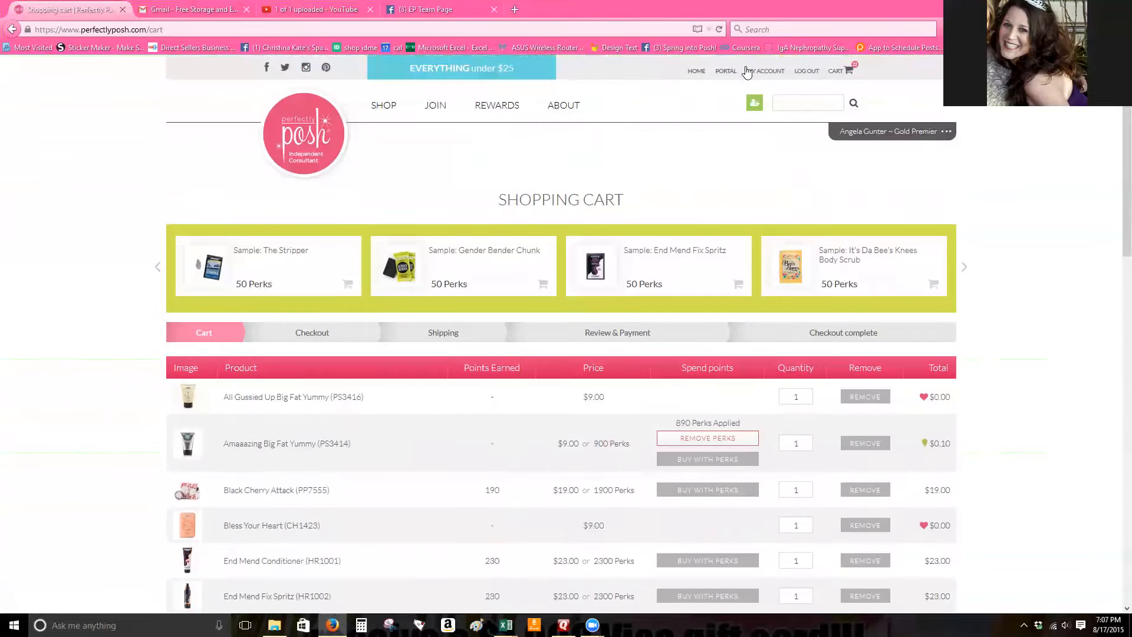
Search the consultant Portal Shop's Business Essentials for 'paper'
left_click(725, 70)
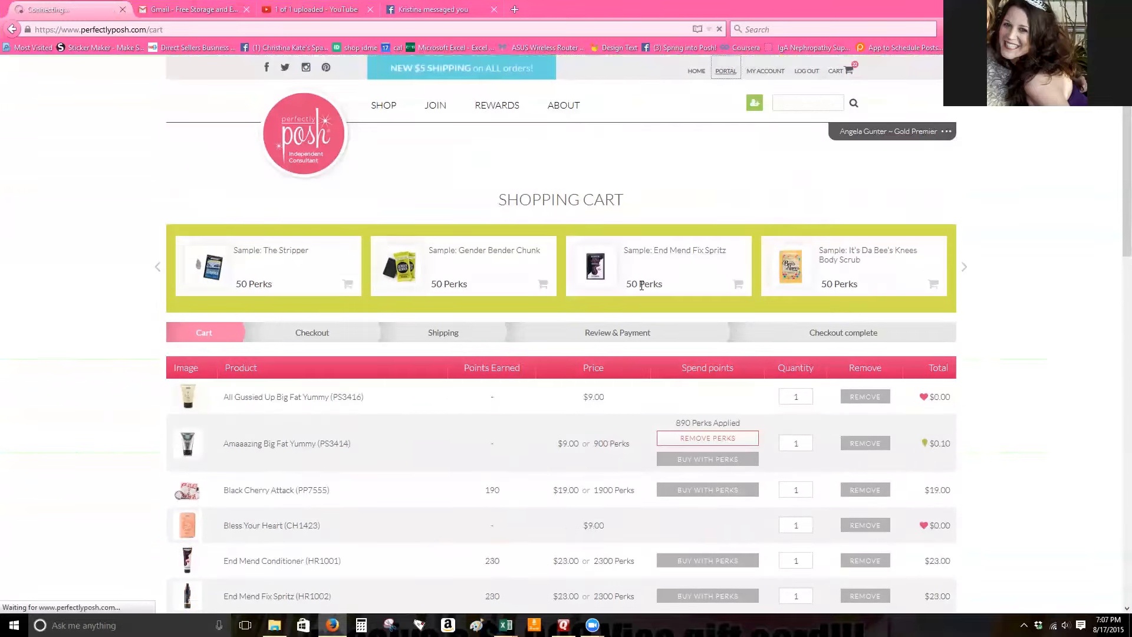
left_click(725, 70)
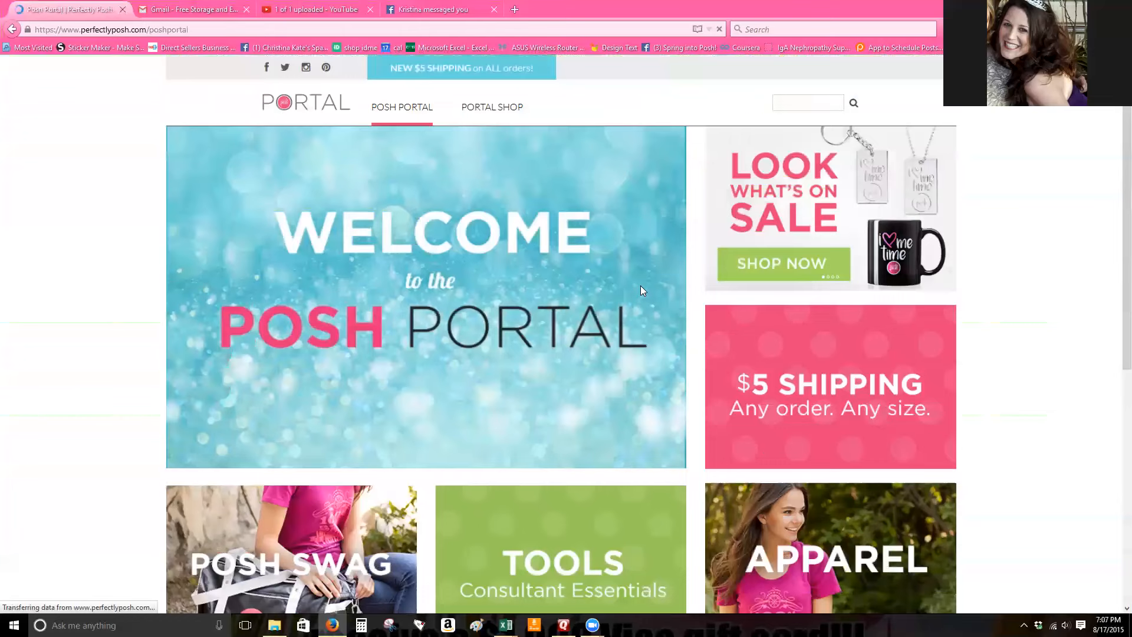
scroll("down", 3)
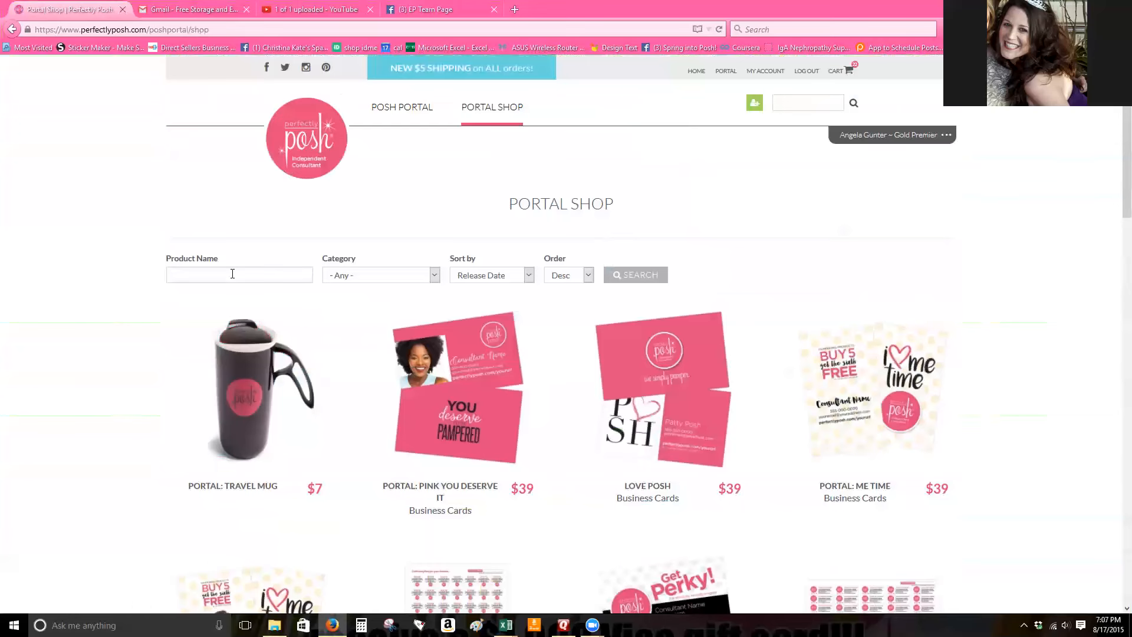
type("paper")
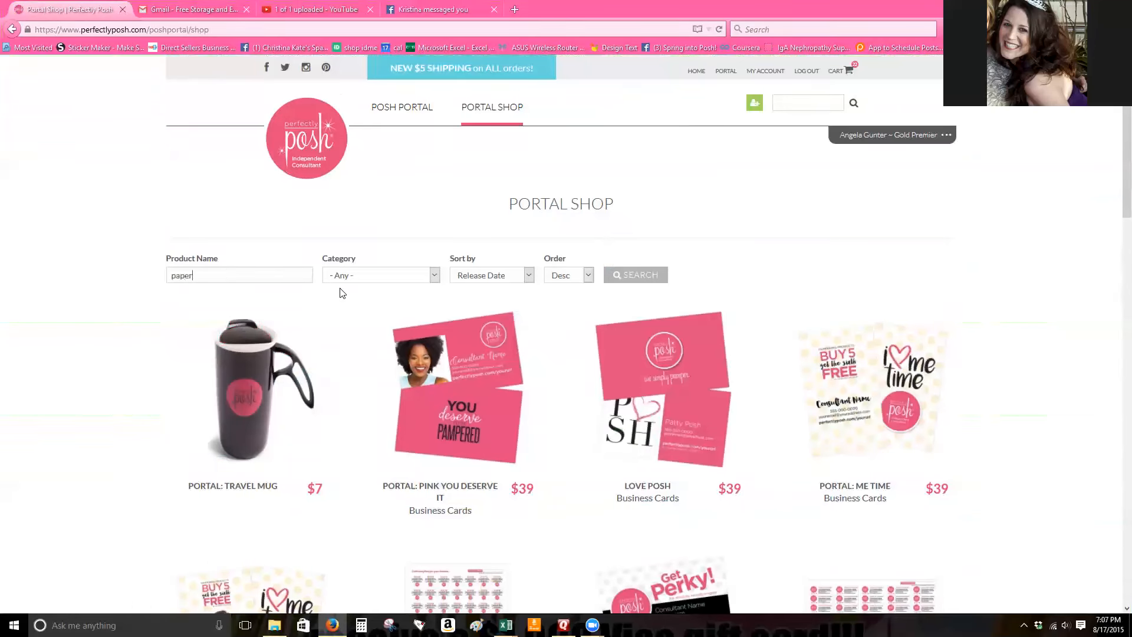
left_click(381, 275)
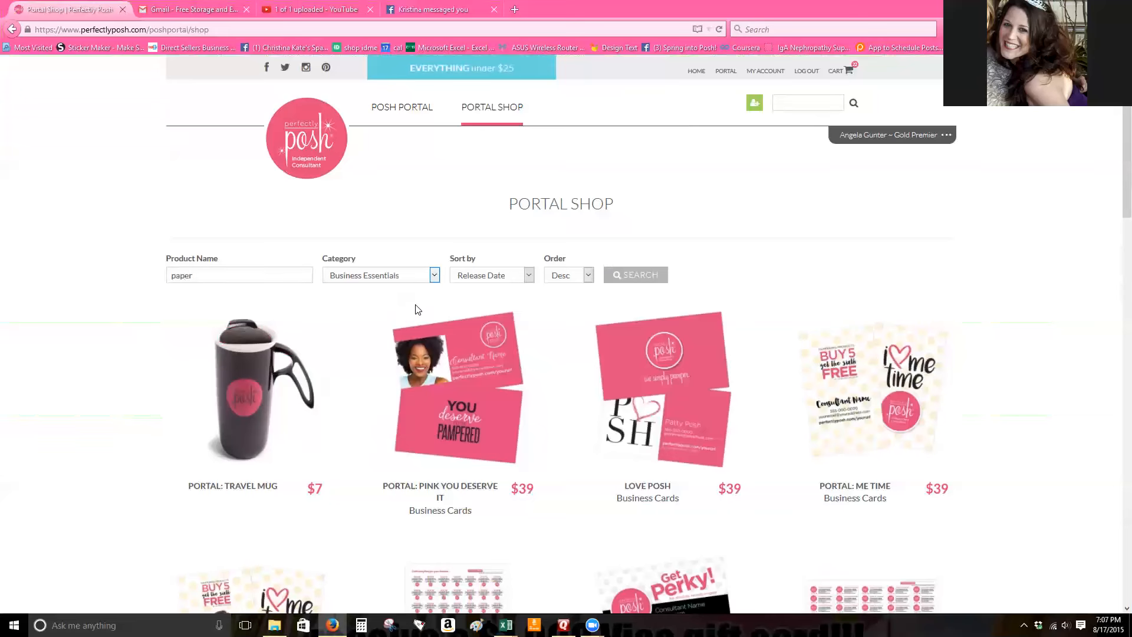
left_click(634, 275)
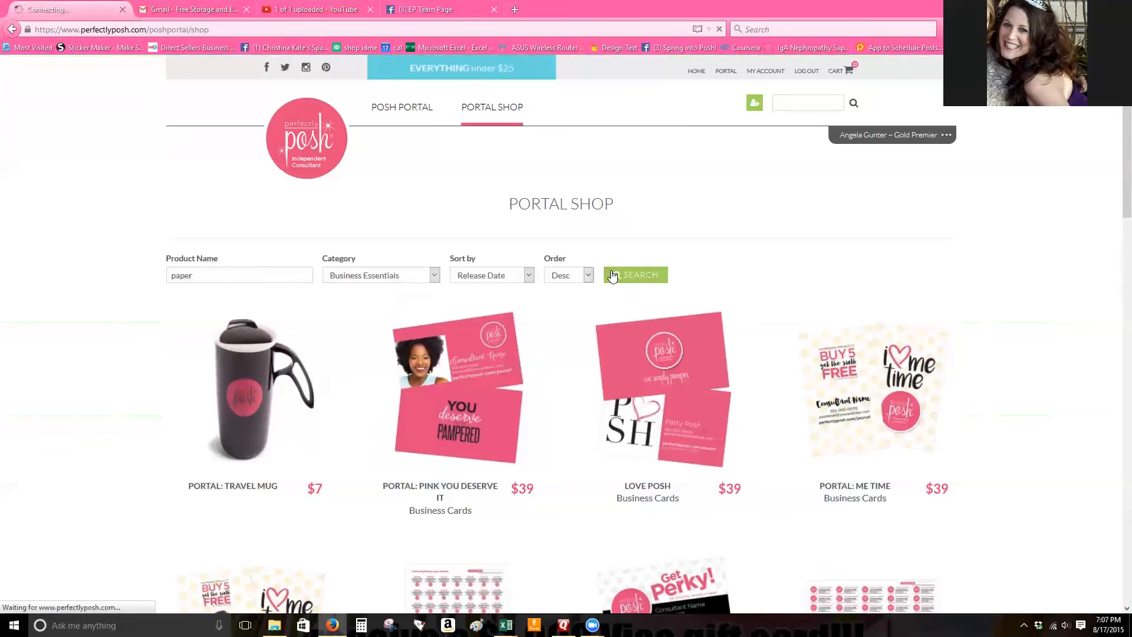
left_click(635, 274)
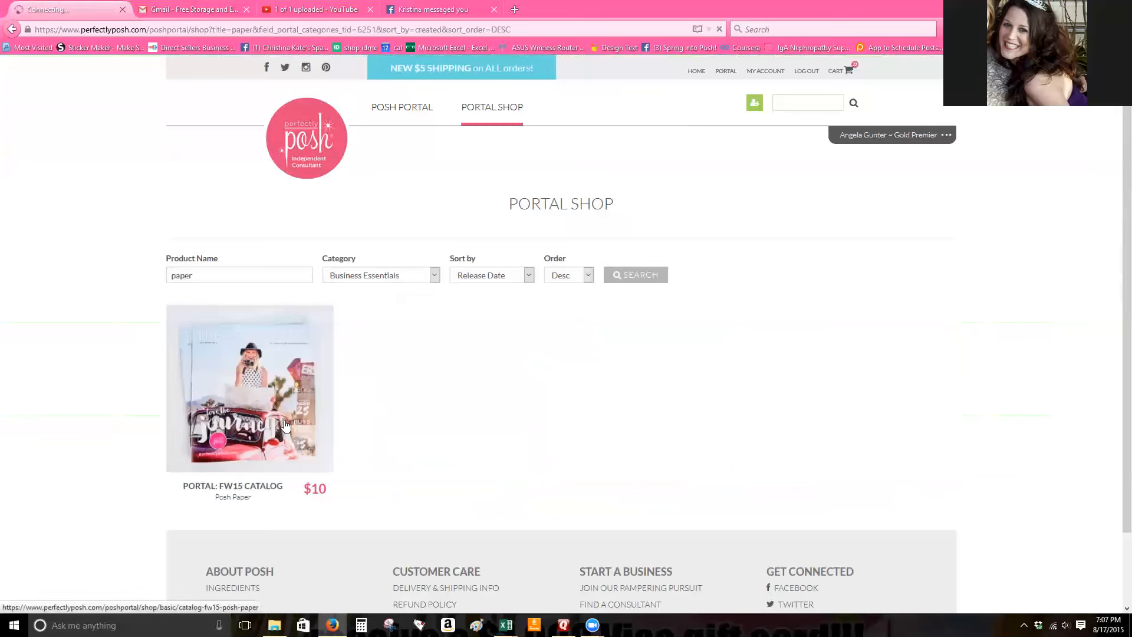
Add the FW15 Posh Paper catalog bundle to the cart from its product page
left_click(248, 388)
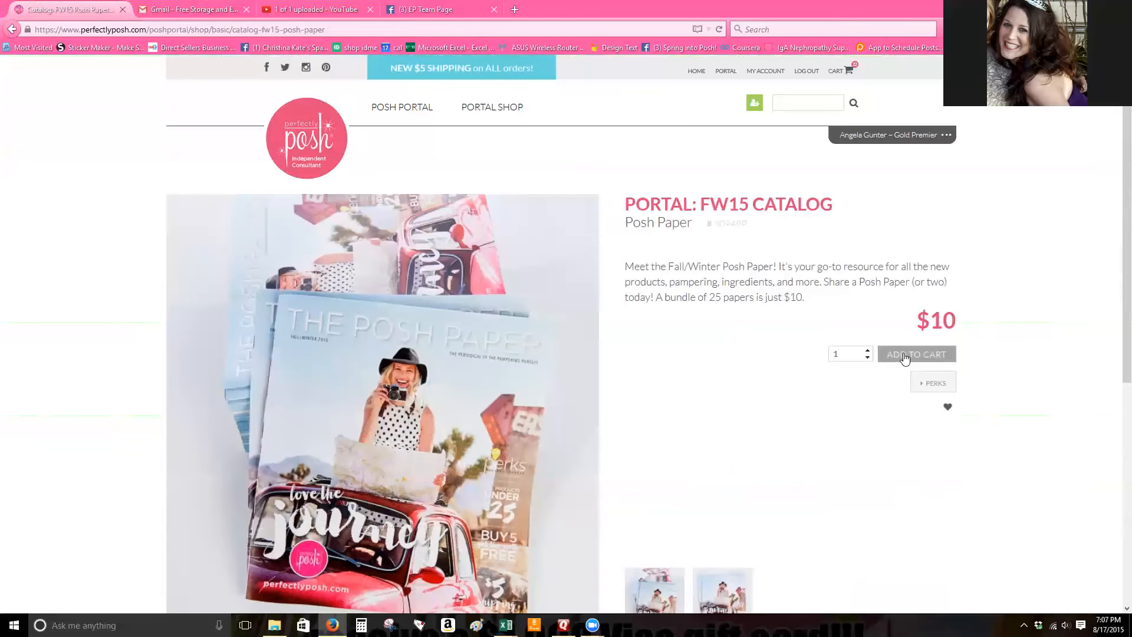
left_click(918, 353)
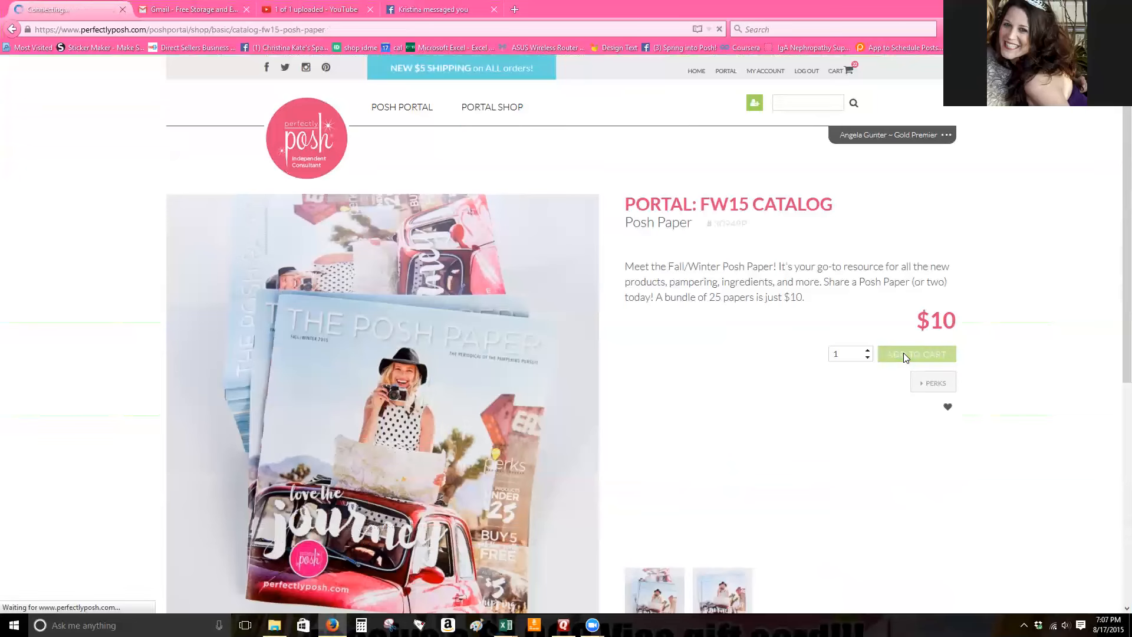
left_click(916, 354)
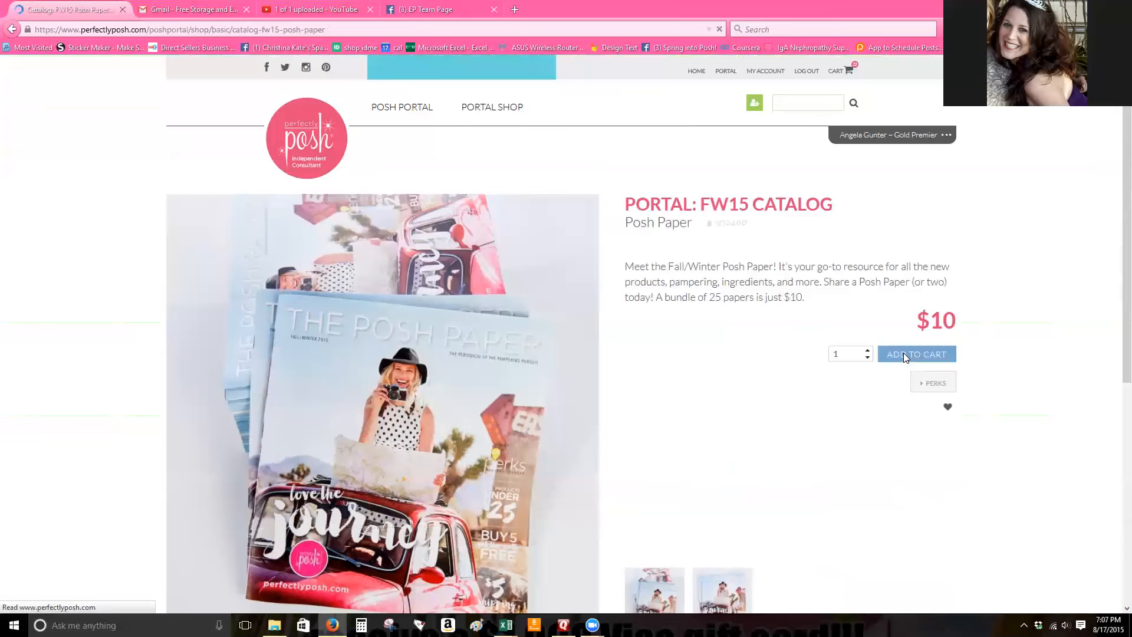
left_click(916, 354)
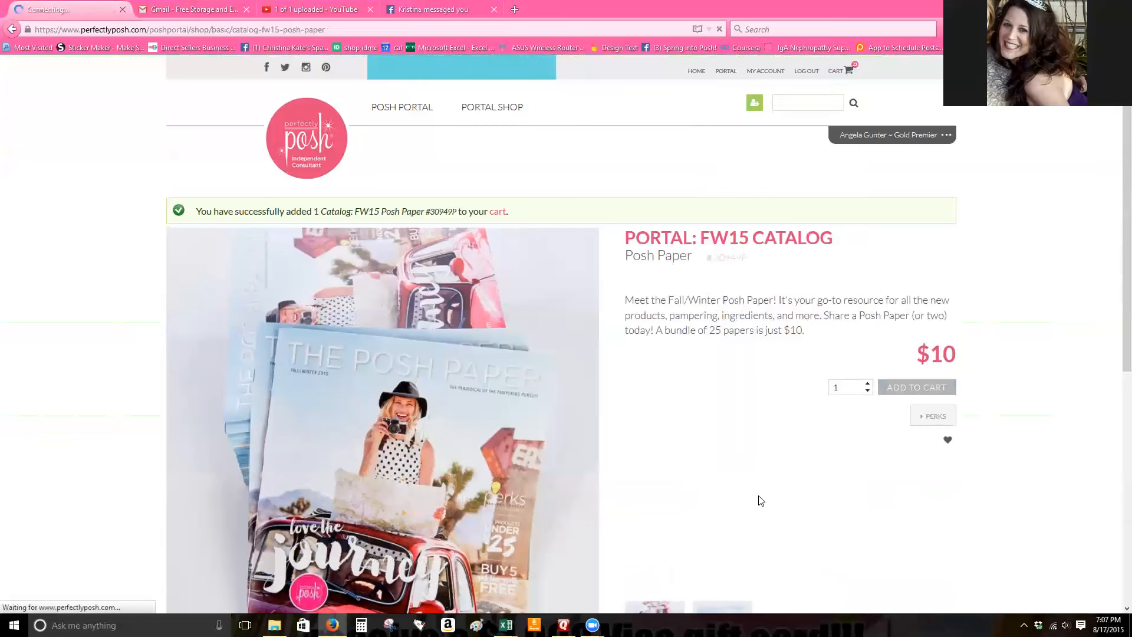
Reduce the FW15 Posh Paper catalog quantity to 1 and update the cart
left_click(837, 70)
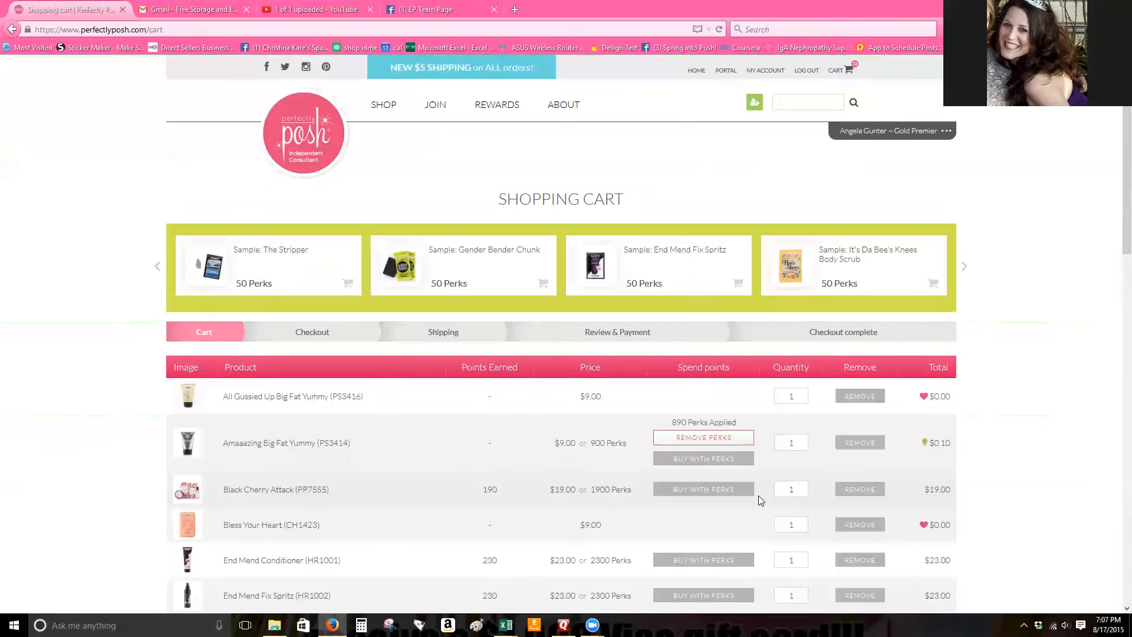
scroll("down", 3)
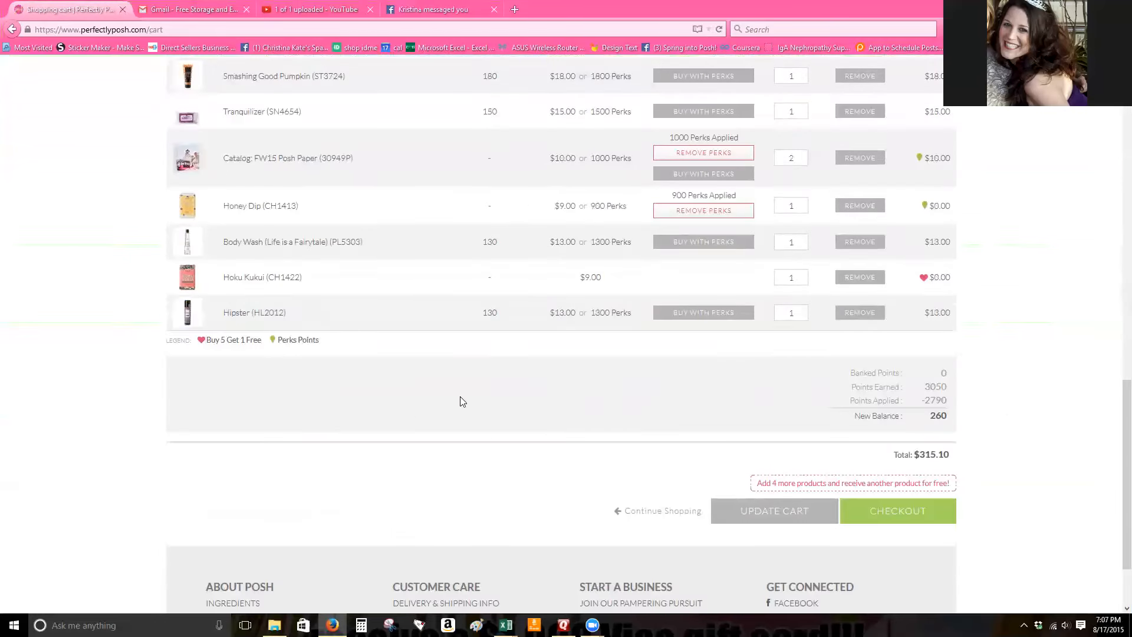
scroll("up", 3)
type("1")
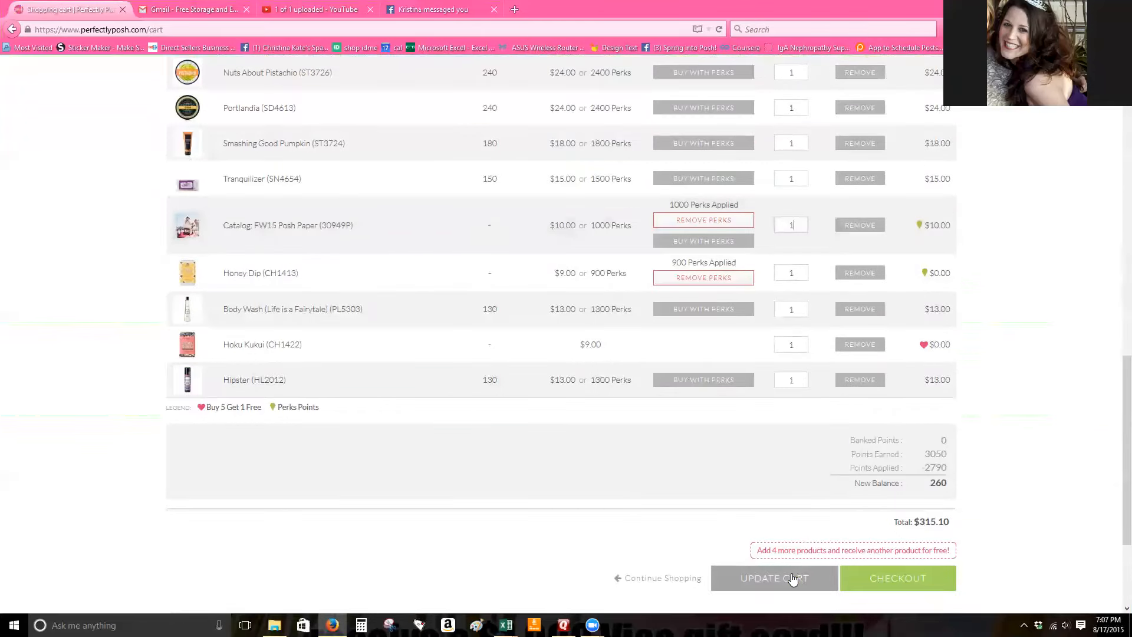
left_click(773, 578)
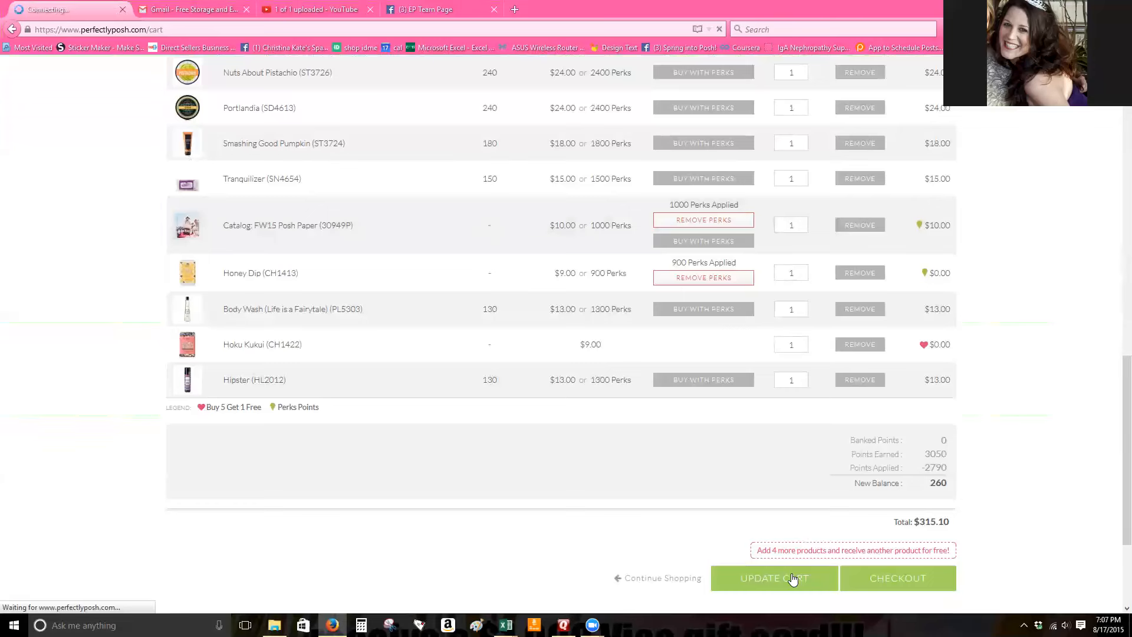
left_click(774, 578)
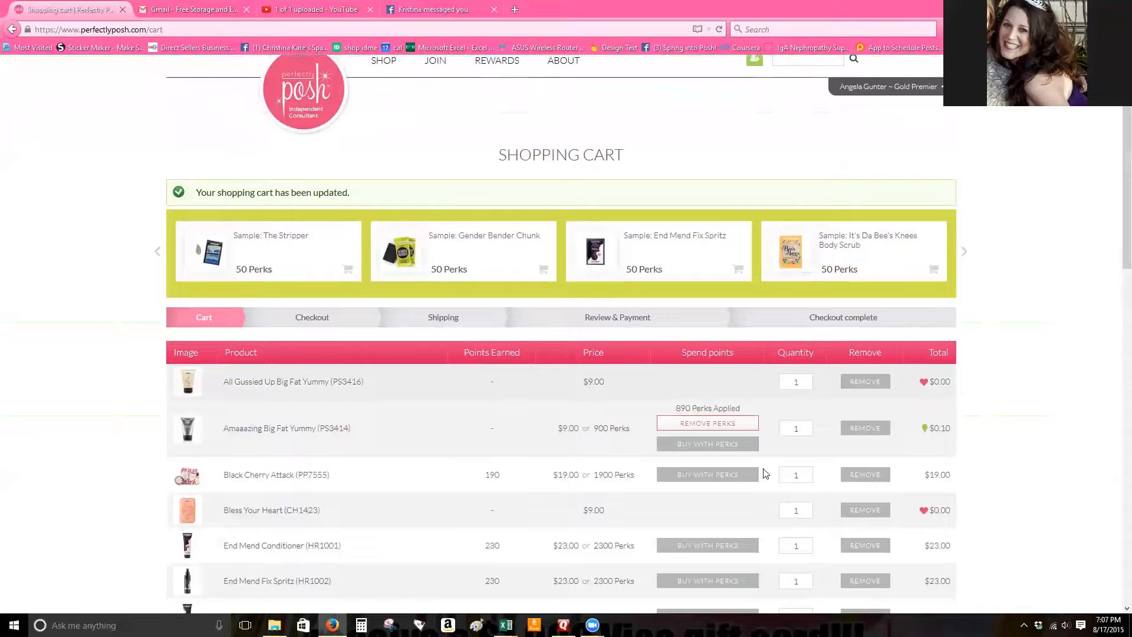
Remove Hipster from the cart
scroll("down", 3)
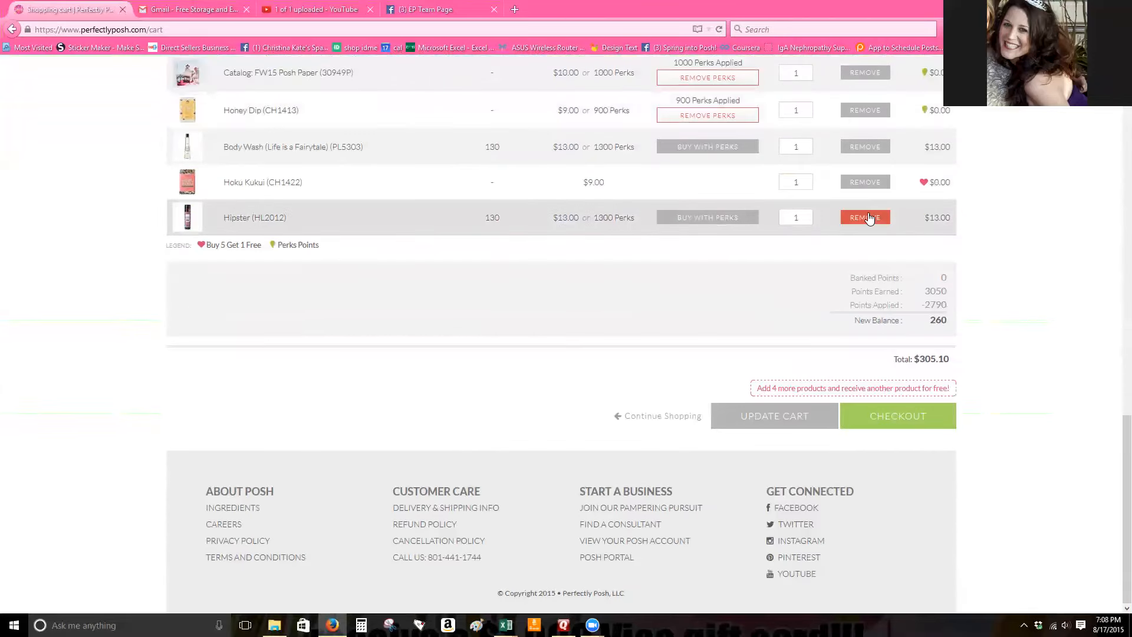
left_click(864, 217)
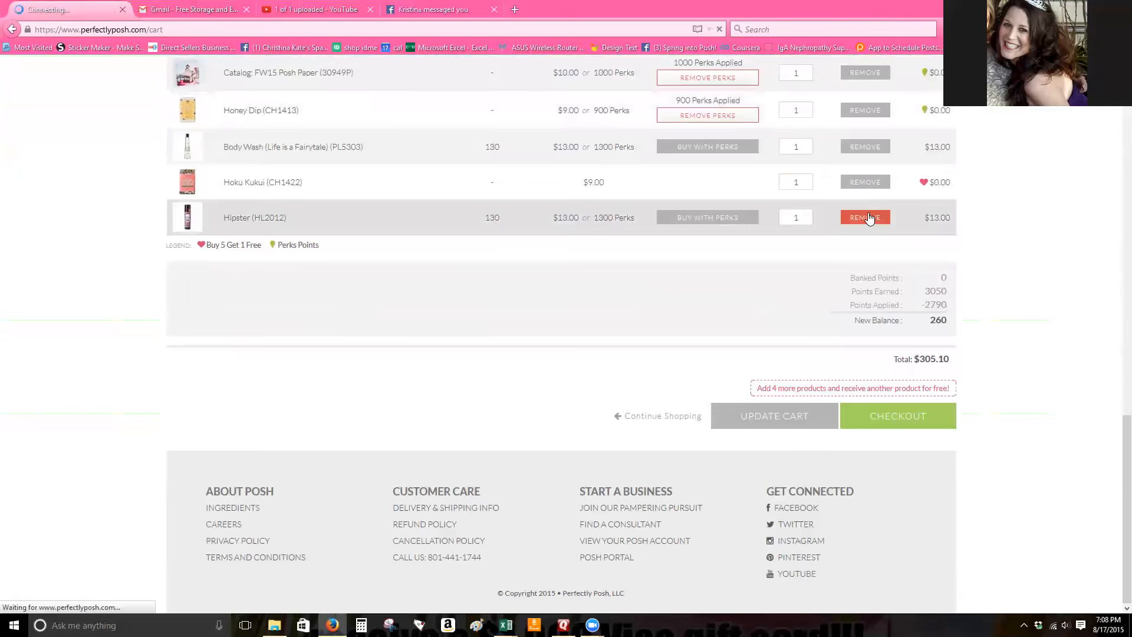
left_click(865, 217)
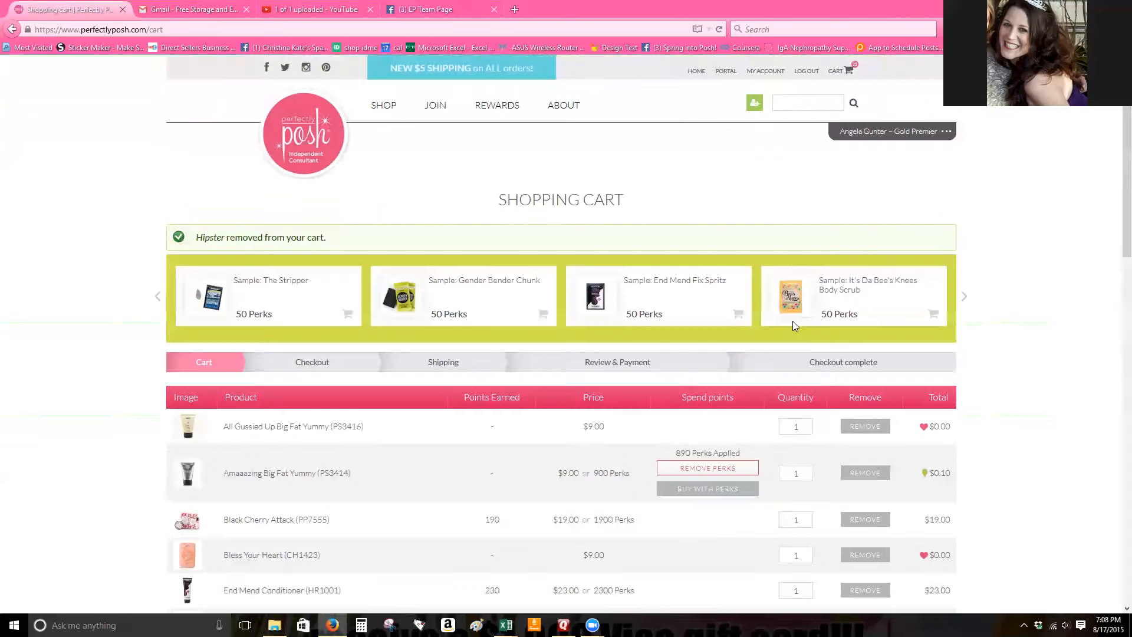
scroll("down", 3)
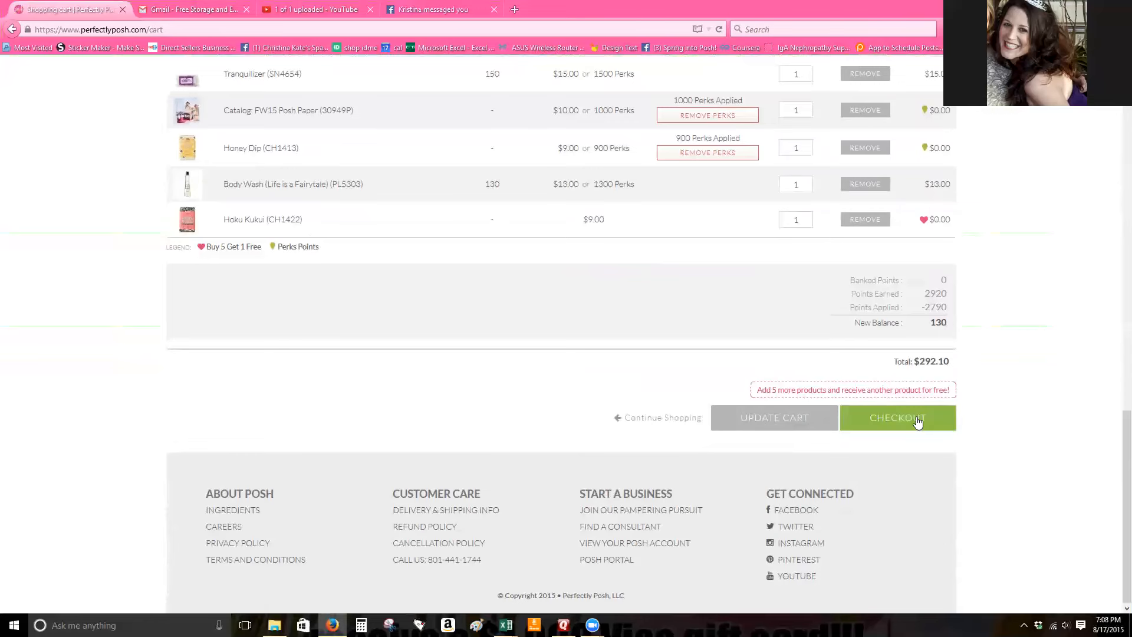
scroll("up", 3)
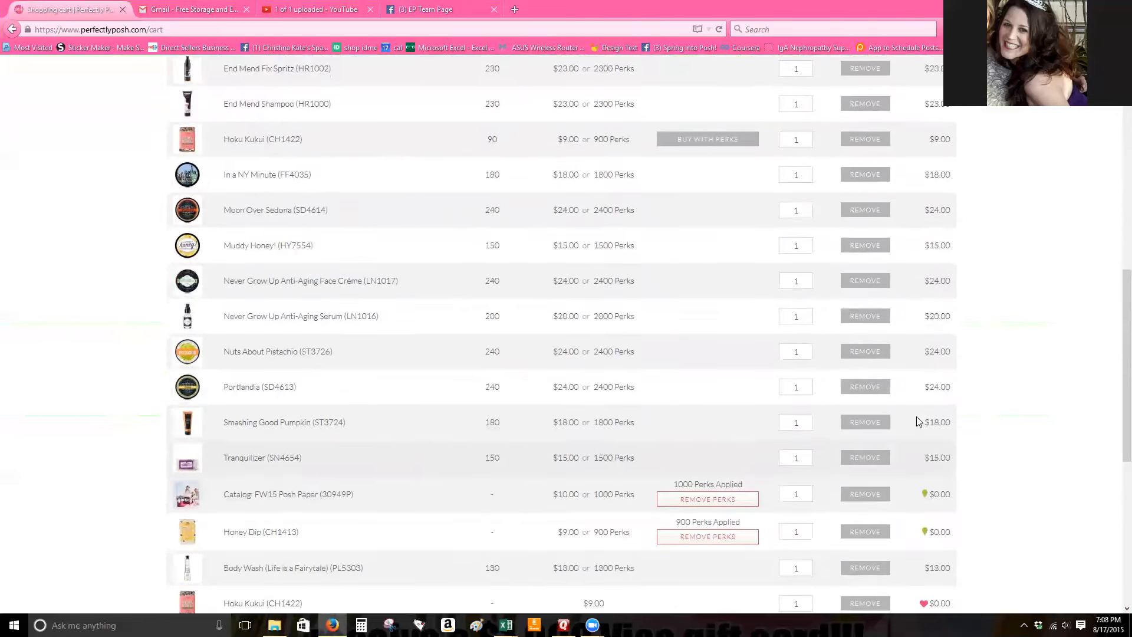
scroll("down", 3)
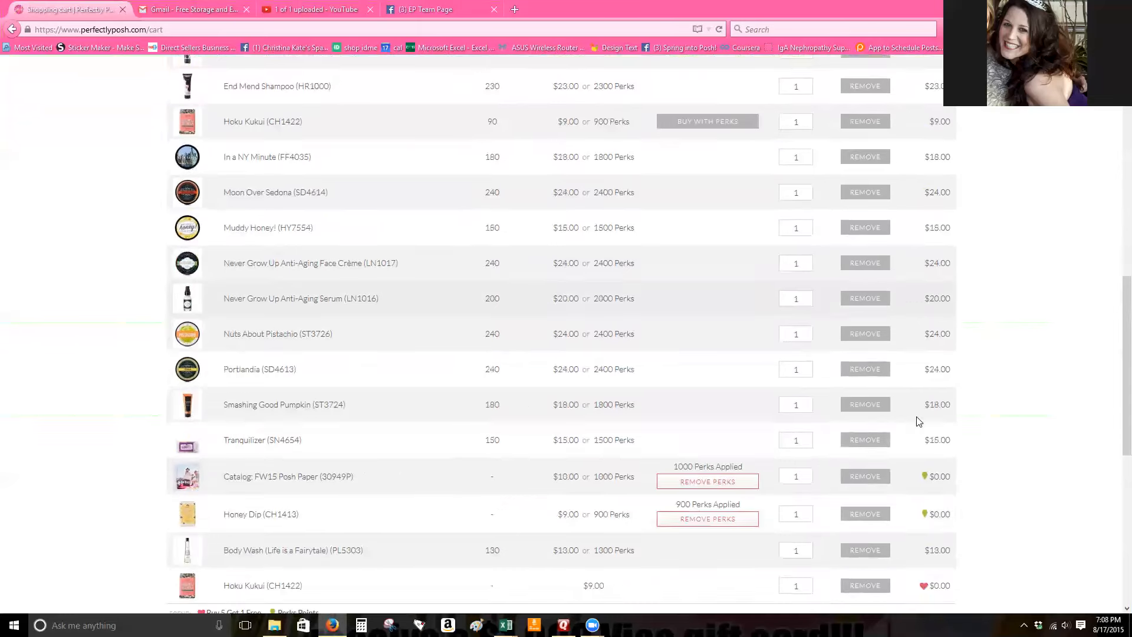
scroll("down", 3)
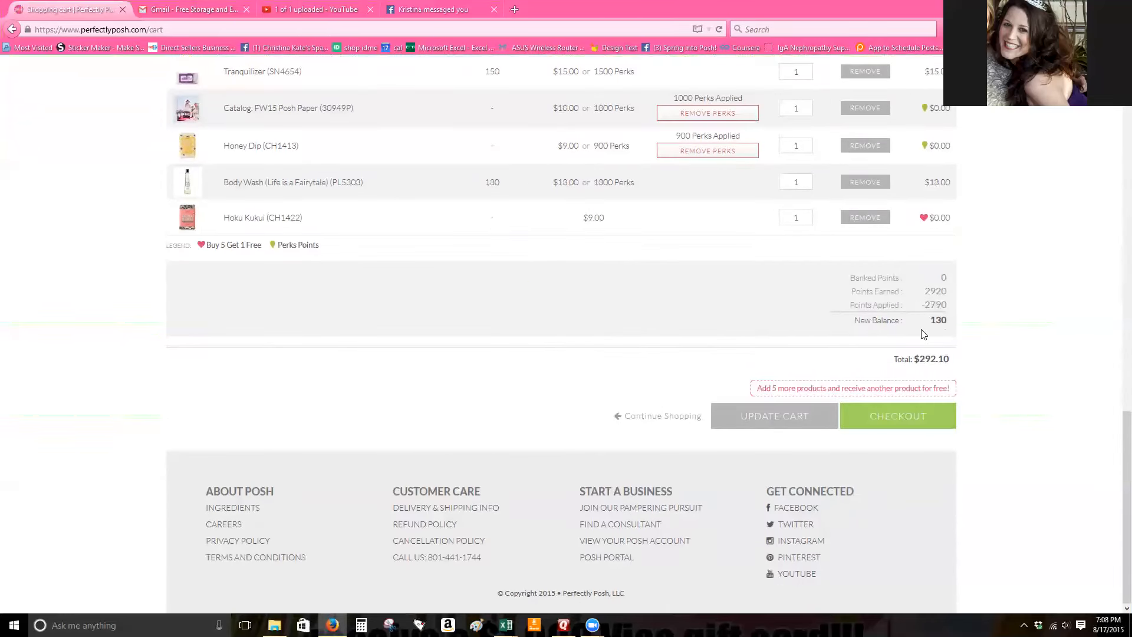
mouse_move(644, 324)
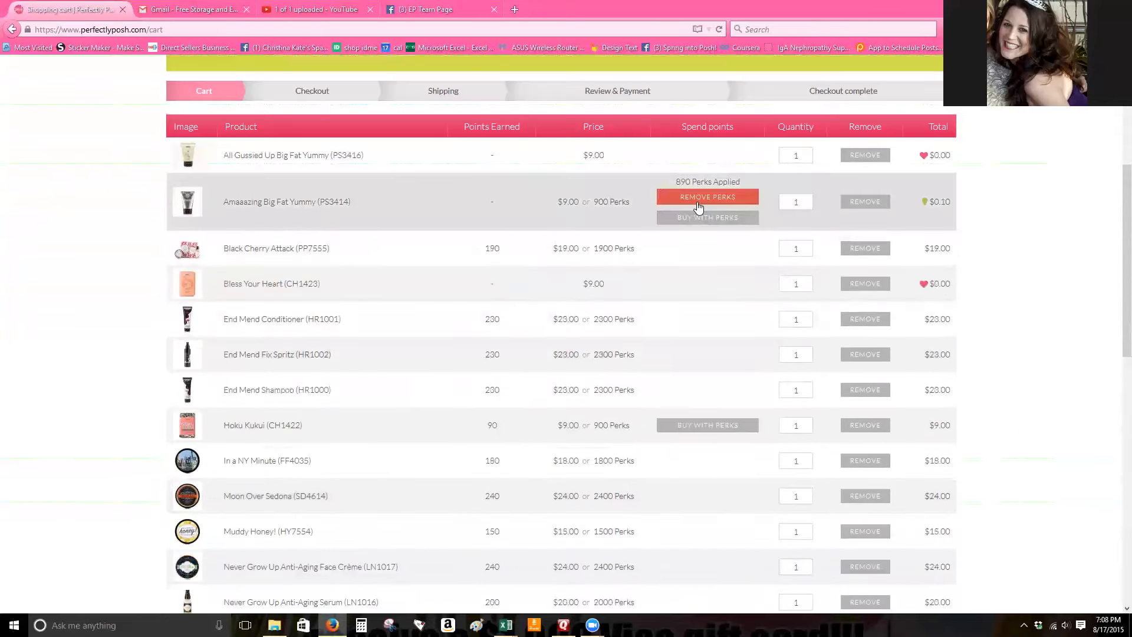
Reapply 900 perks to Amaaazing Big Fat Yummy for a $283.00 total and proceed to checkout
left_click(708, 197)
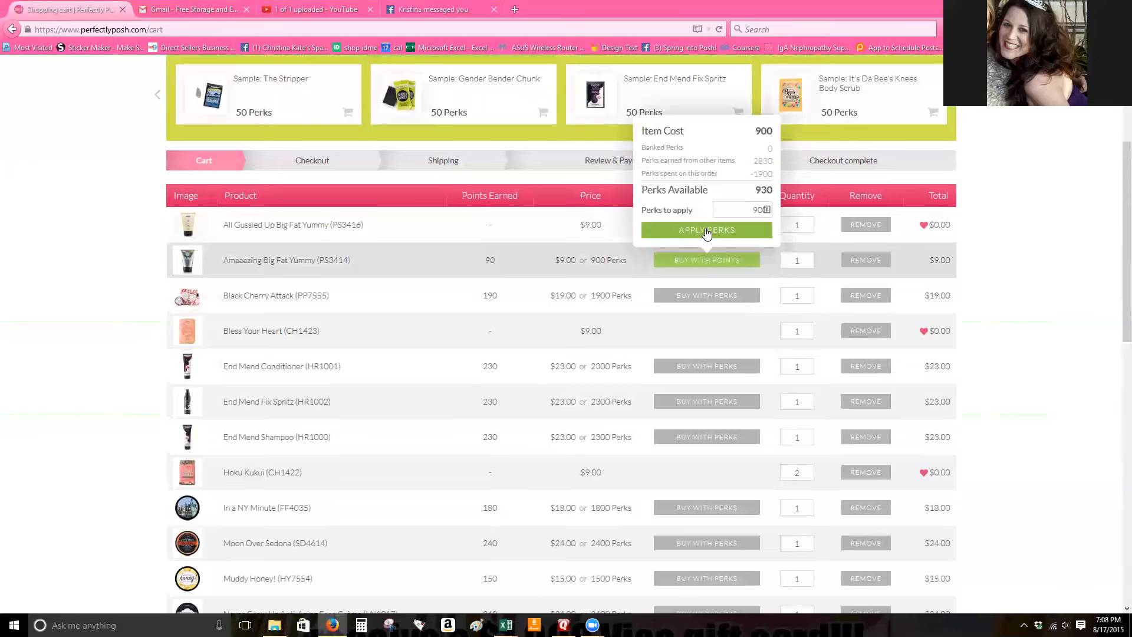
left_click(705, 230)
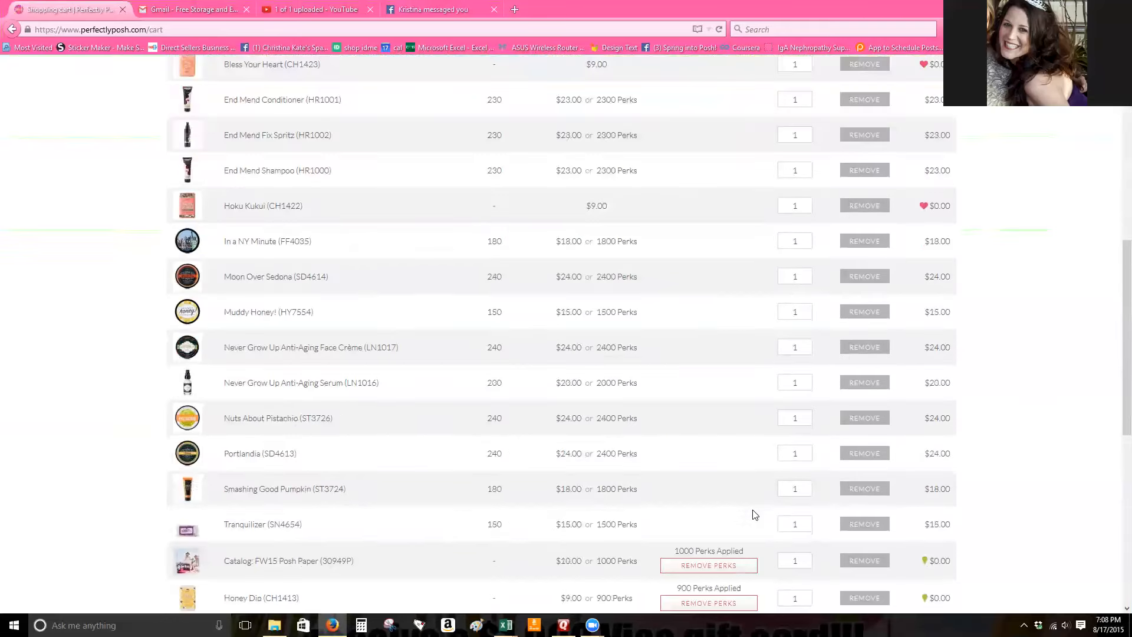
scroll("down", 3)
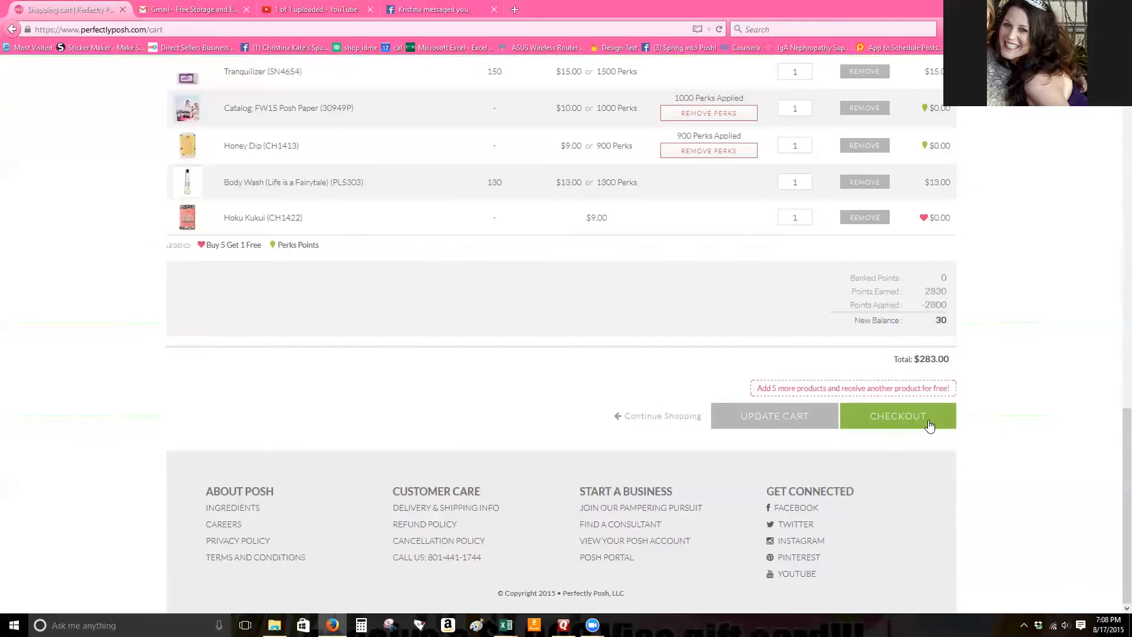
left_click(897, 416)
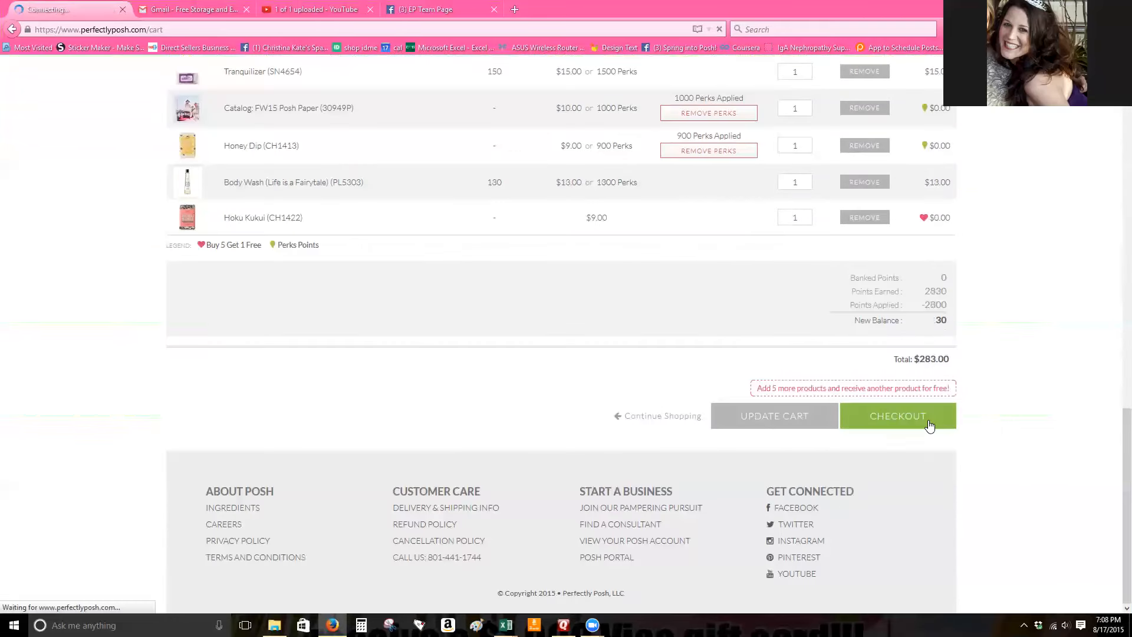
left_click(898, 416)
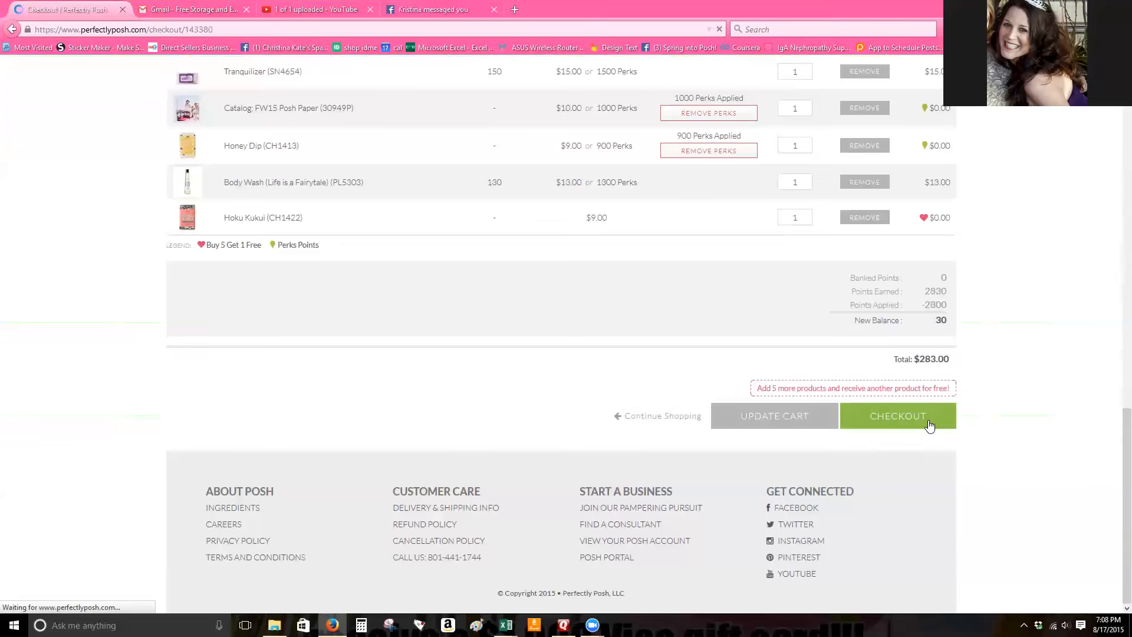
Accept billing, consultant and $5.00 ground shipping to reach the Review Order page
left_click(899, 416)
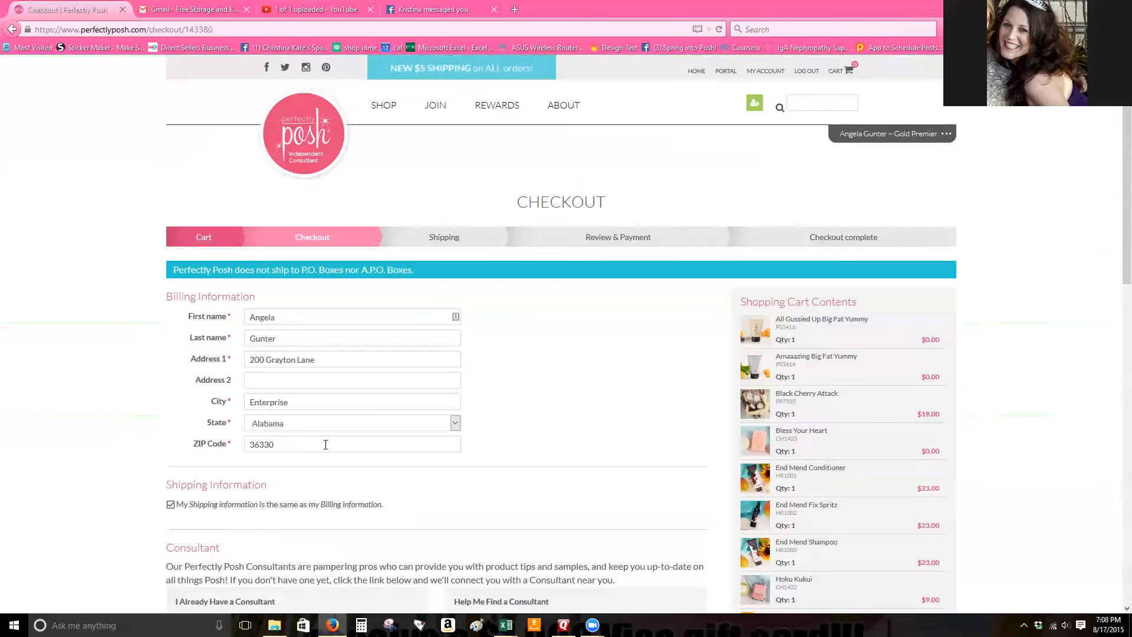
scroll("down", 3)
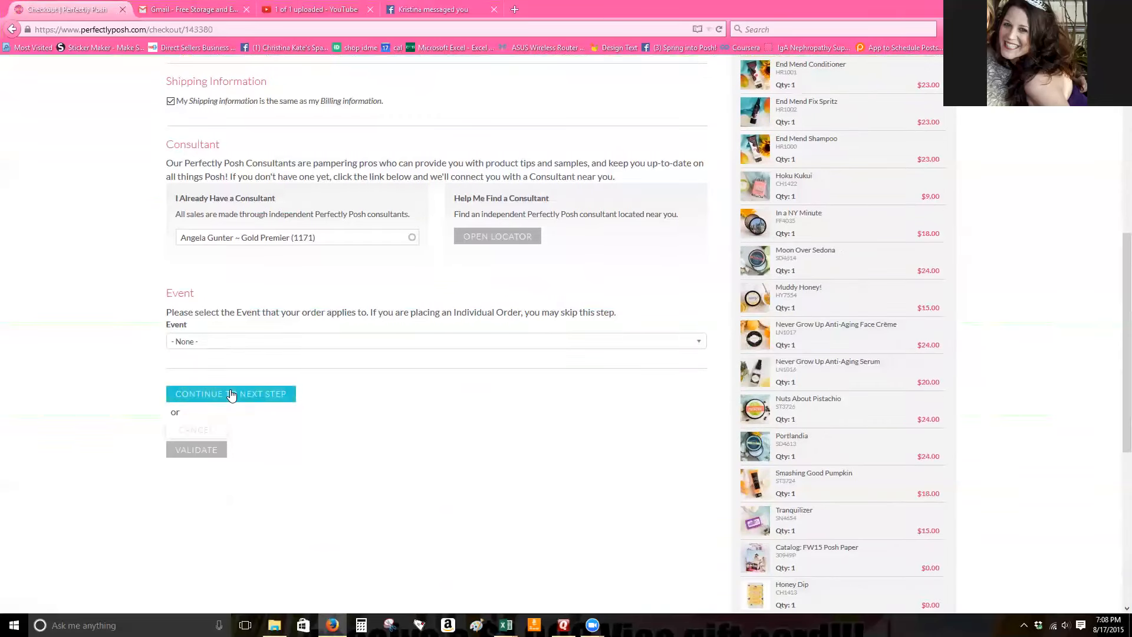
left_click(230, 394)
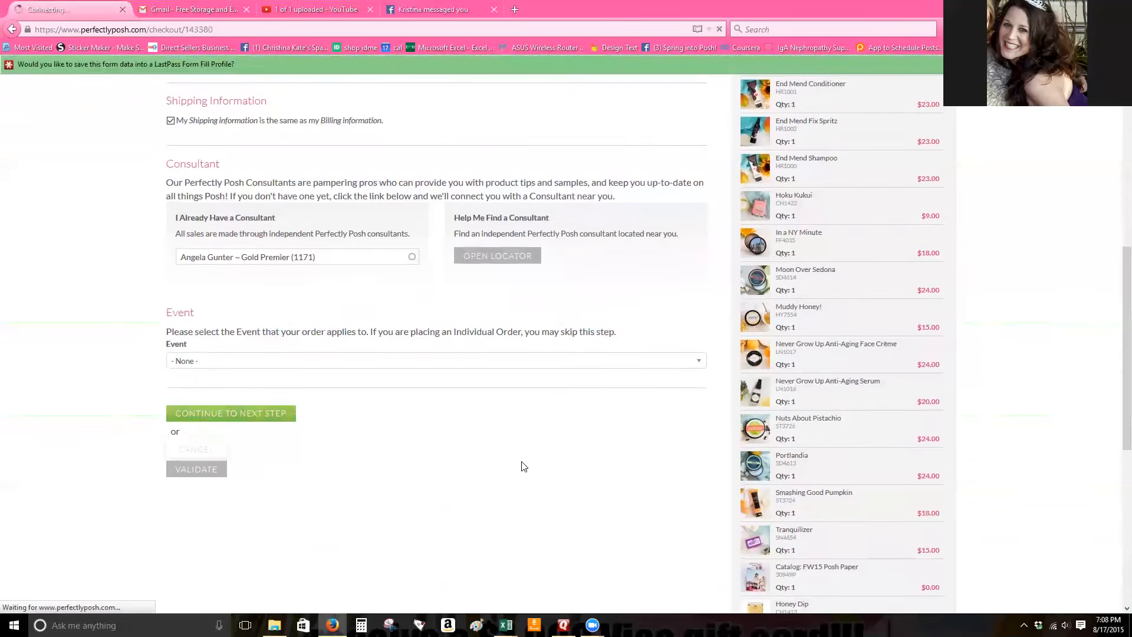
left_click(230, 412)
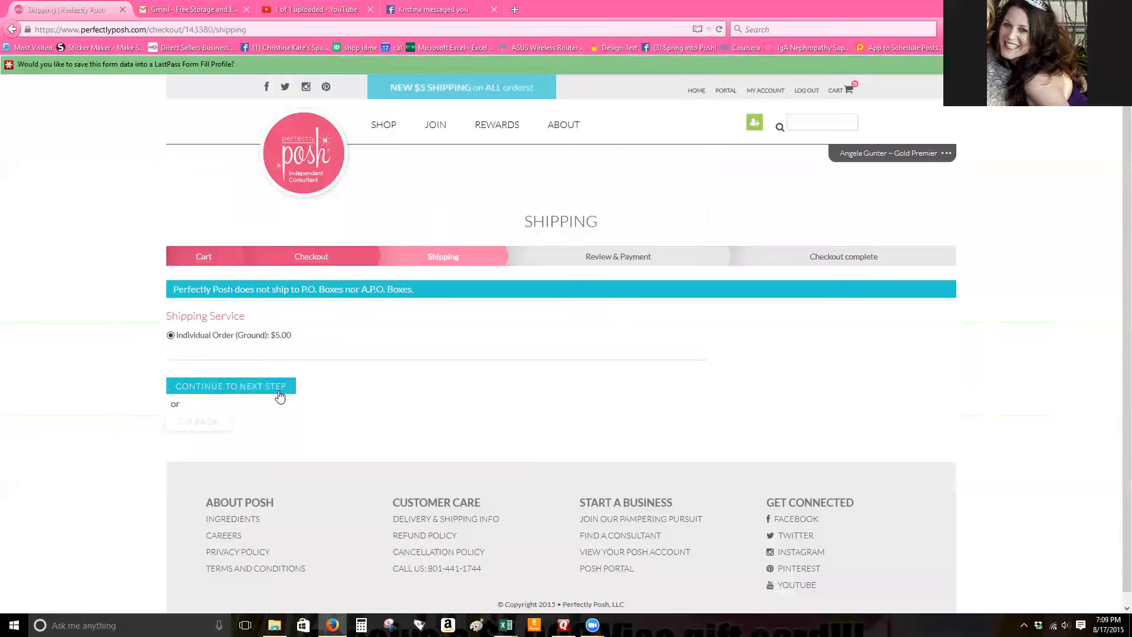
left_click(230, 386)
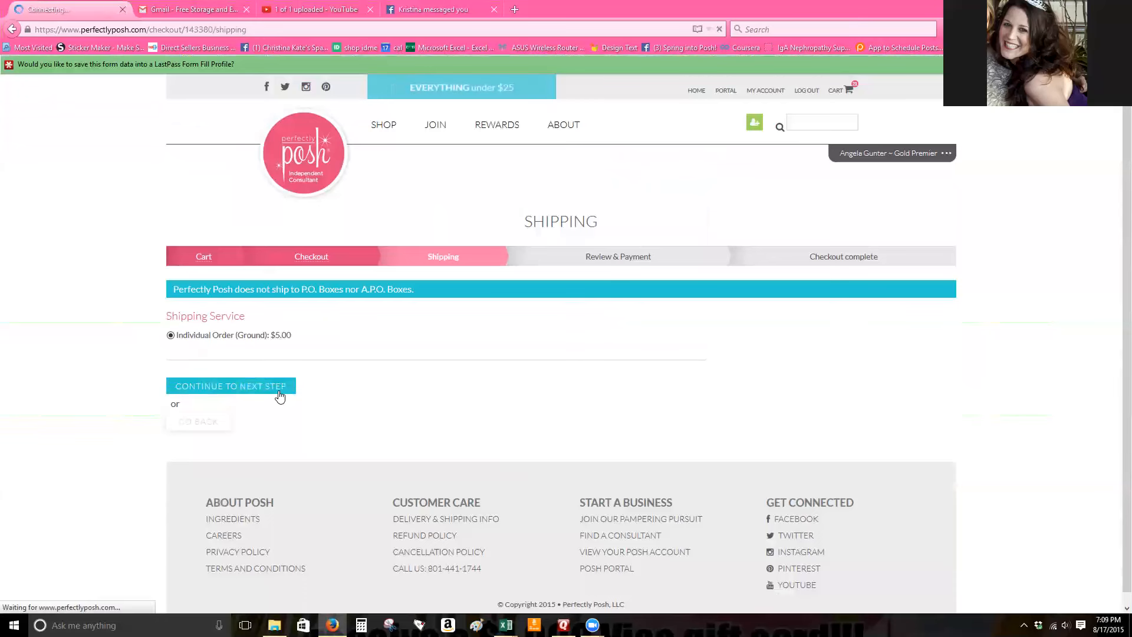
left_click(230, 385)
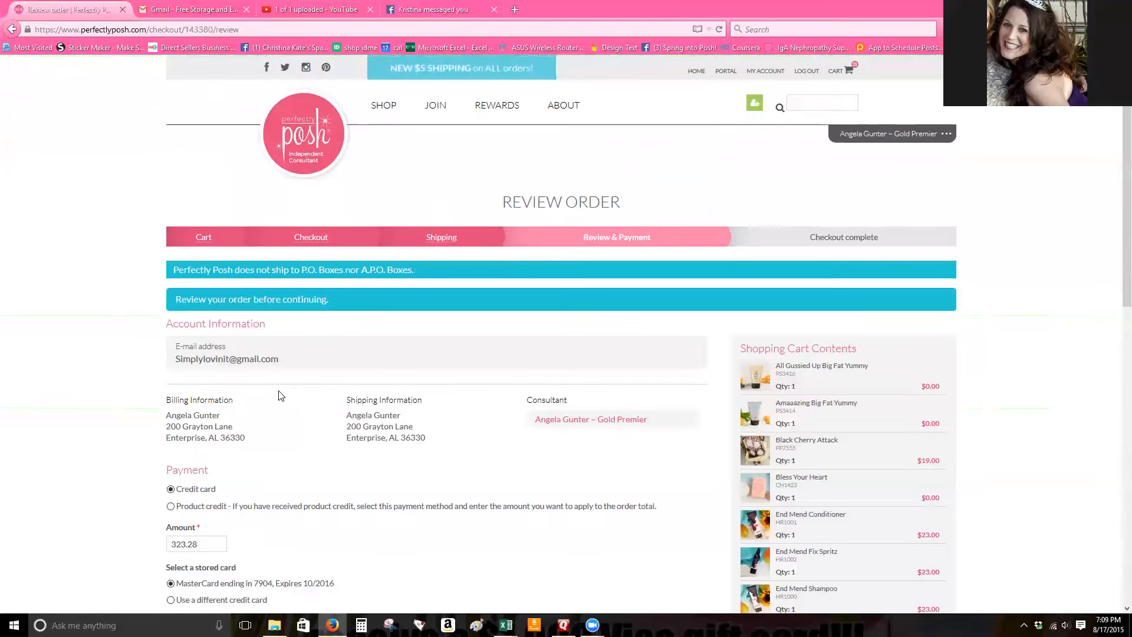
Scroll the cart contents to the $347.00 subtotal, discounts, tax and $323.28 order total
scroll("down", 3)
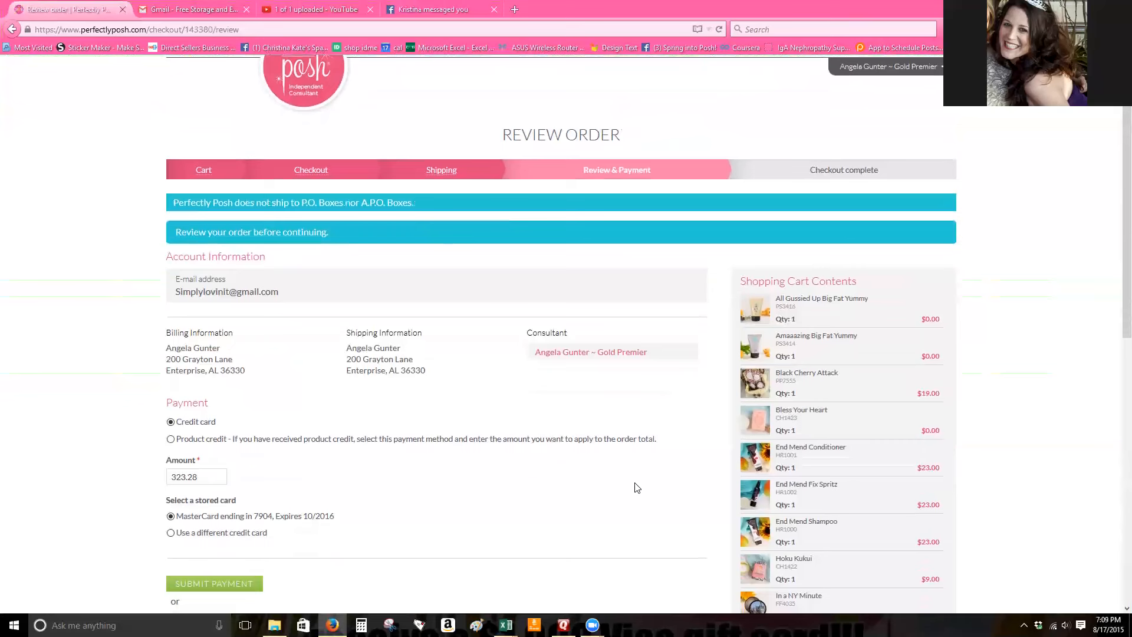
mouse_move(878, 353)
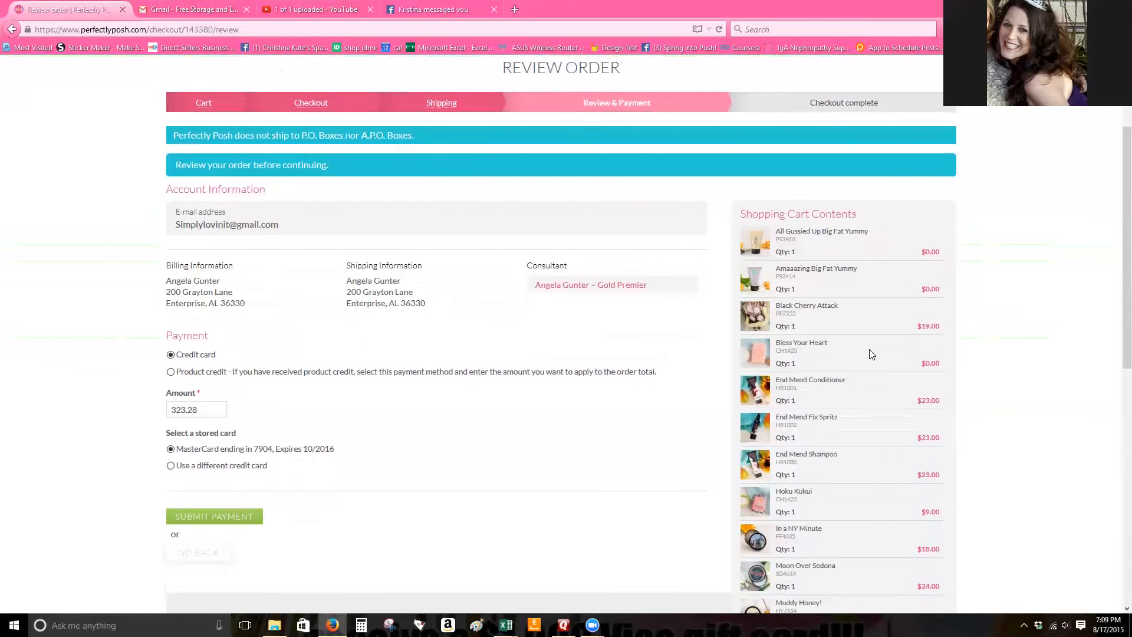
scroll("down", 3)
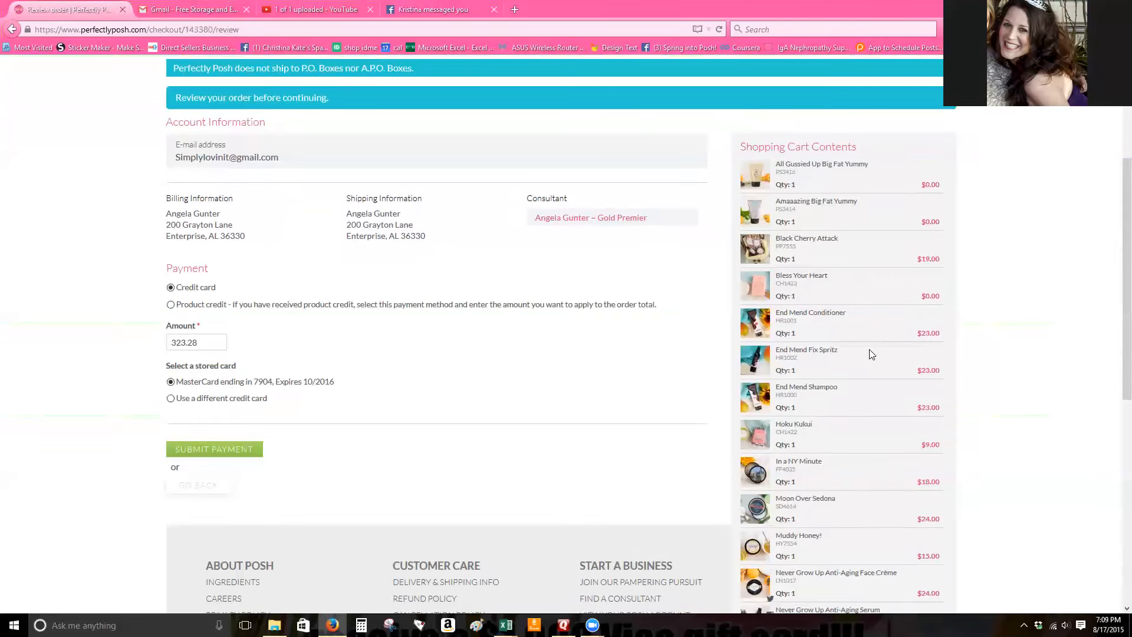
mouse_move(863, 391)
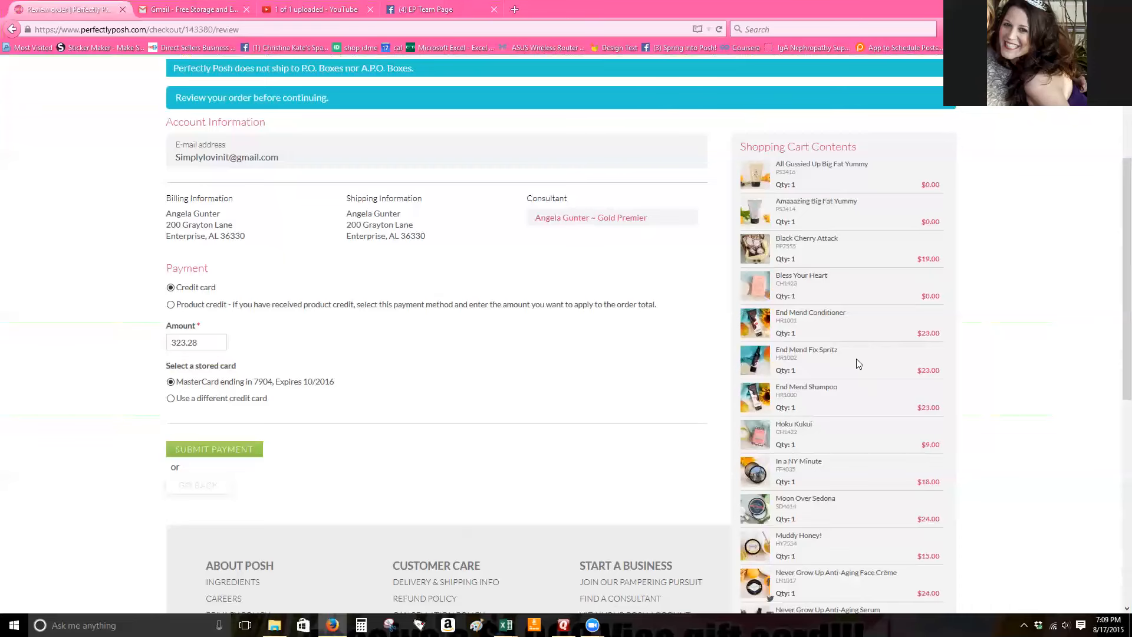
scroll("down", 3)
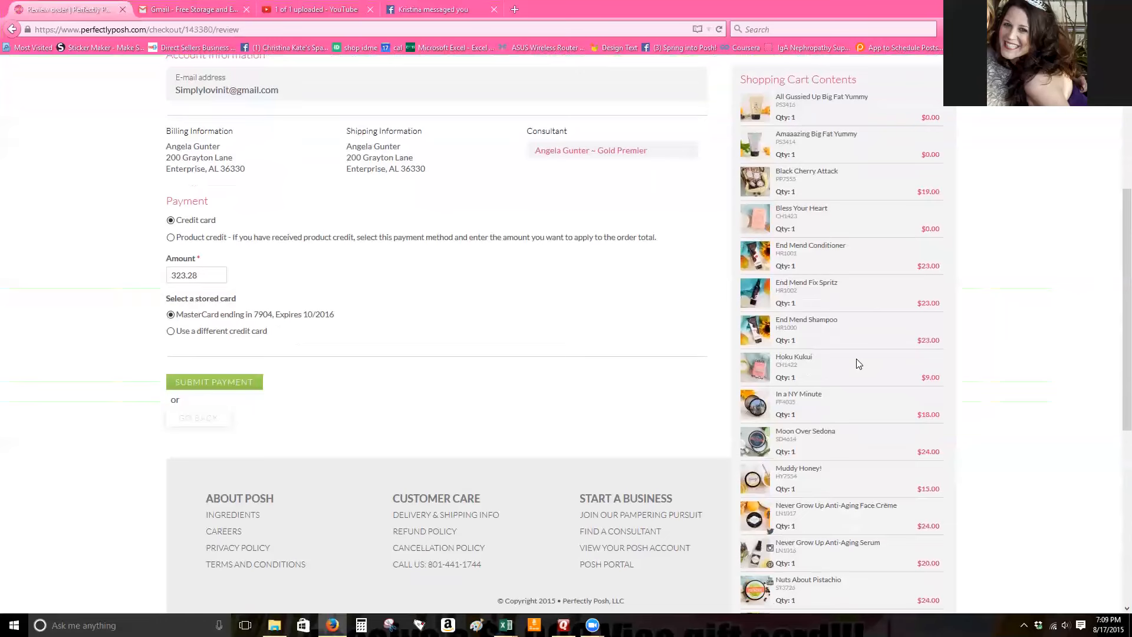
scroll("down", 3)
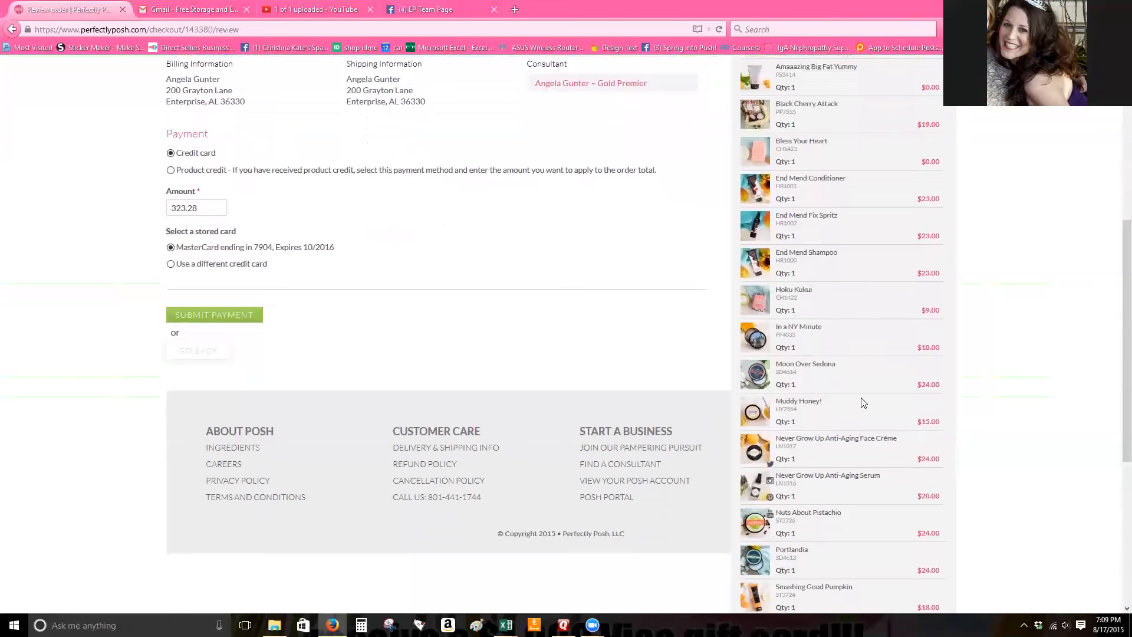
mouse_move(858, 382)
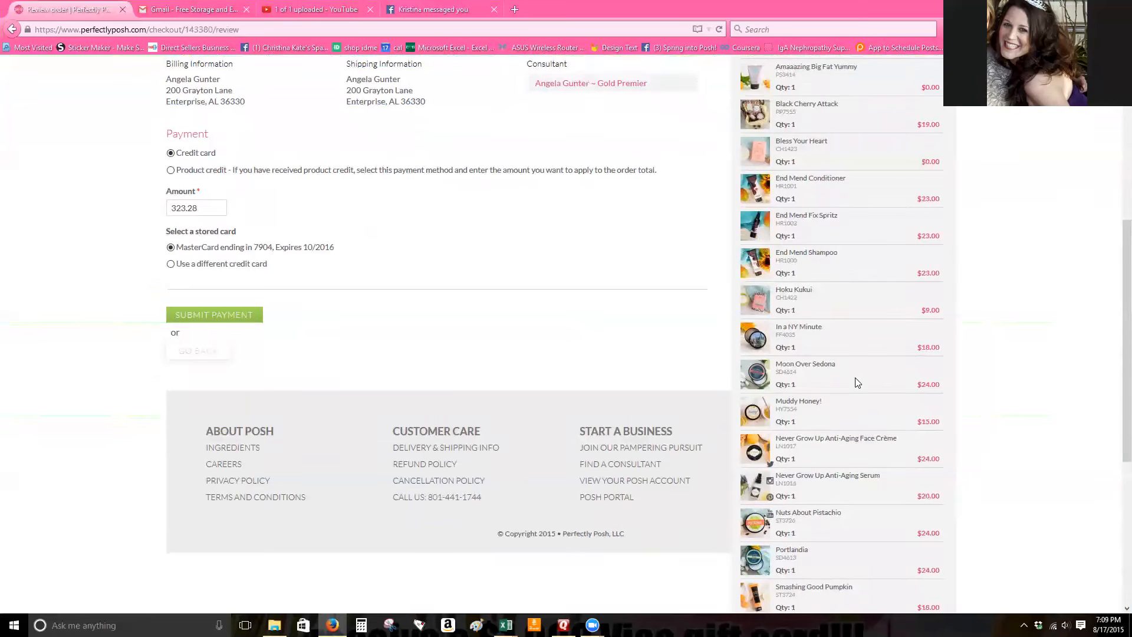
mouse_move(834, 344)
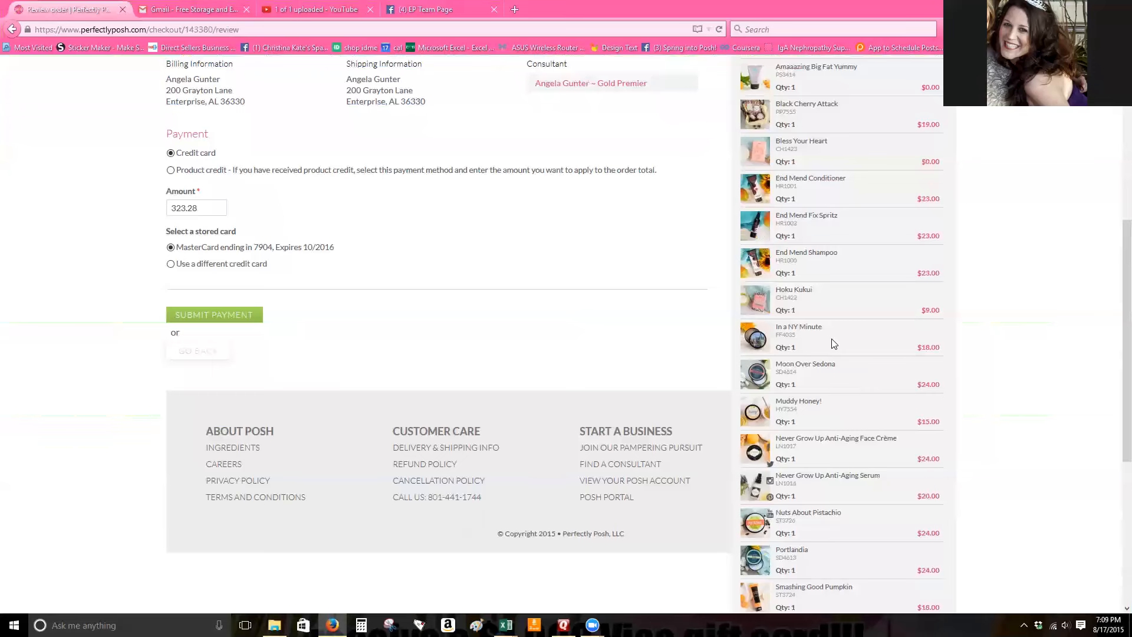
scroll("down", 3)
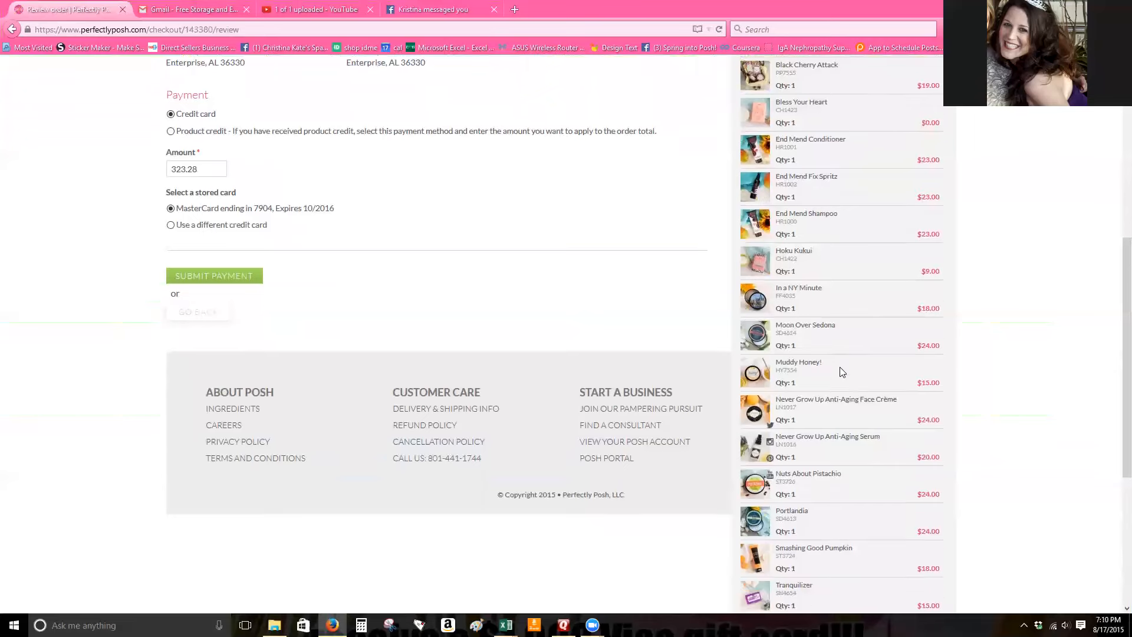
scroll("down", 3)
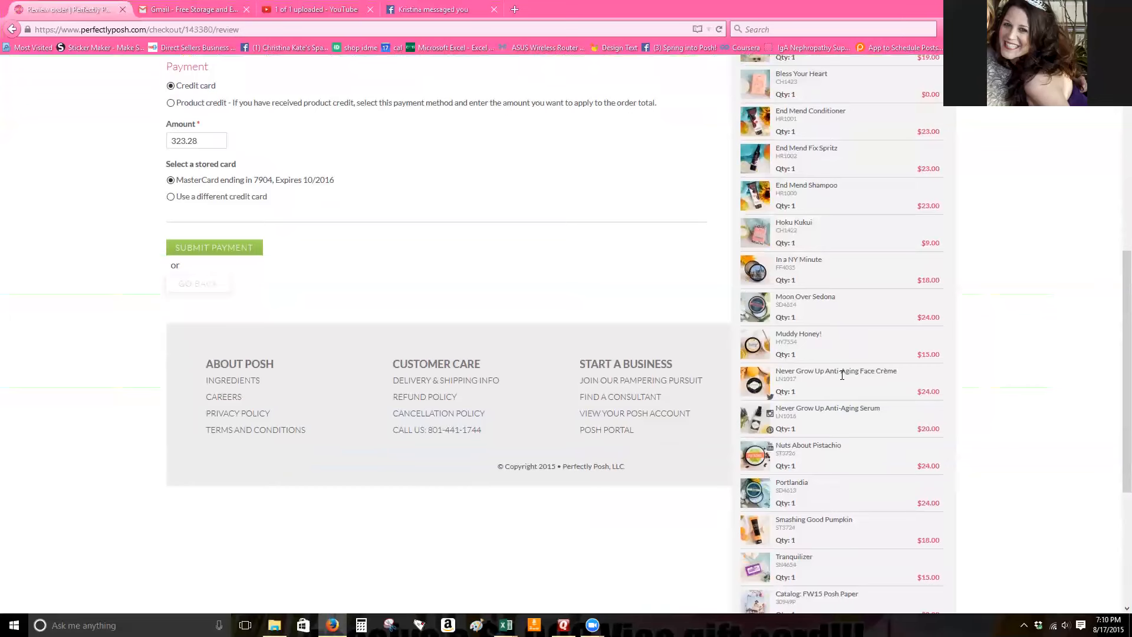
scroll("down", 3)
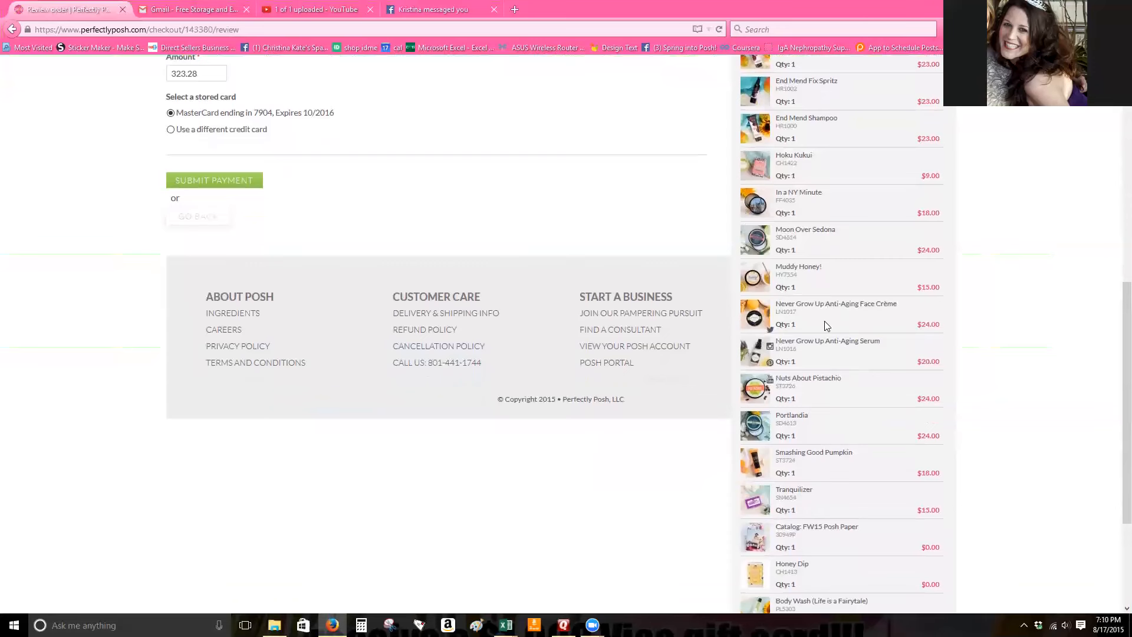
scroll("down", 3)
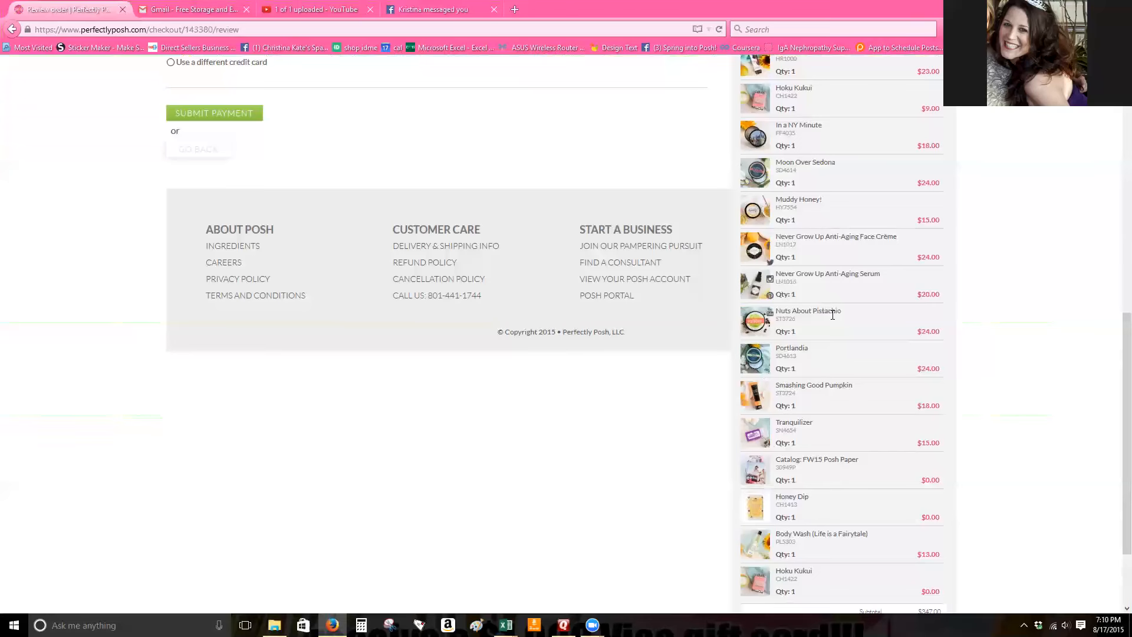
mouse_move(834, 324)
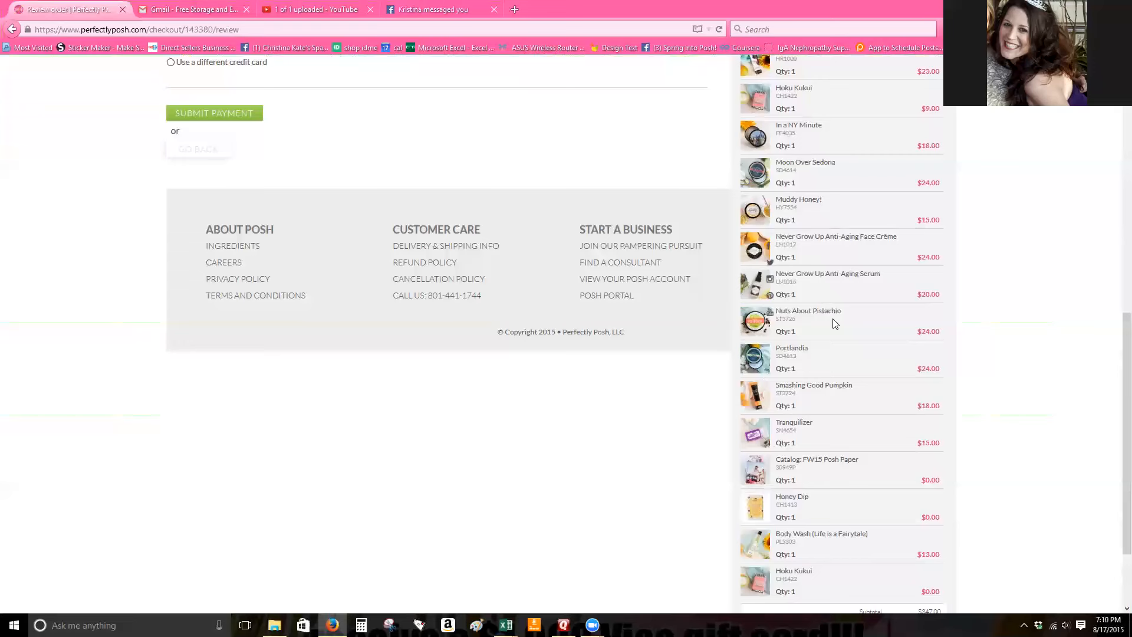
scroll("down", 3)
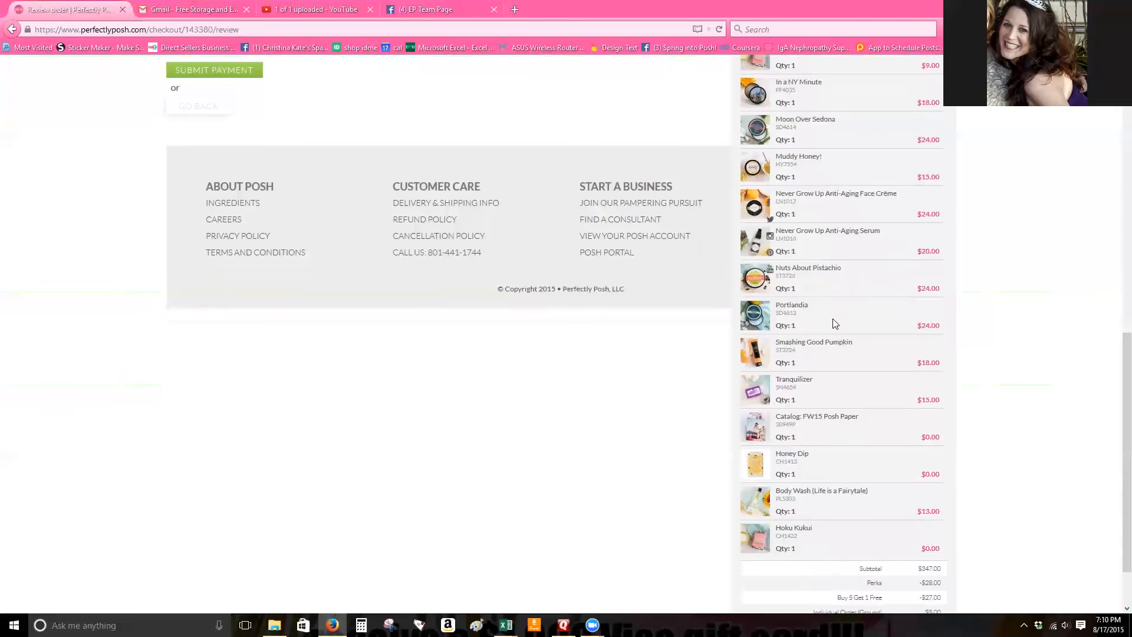
scroll("down", 3)
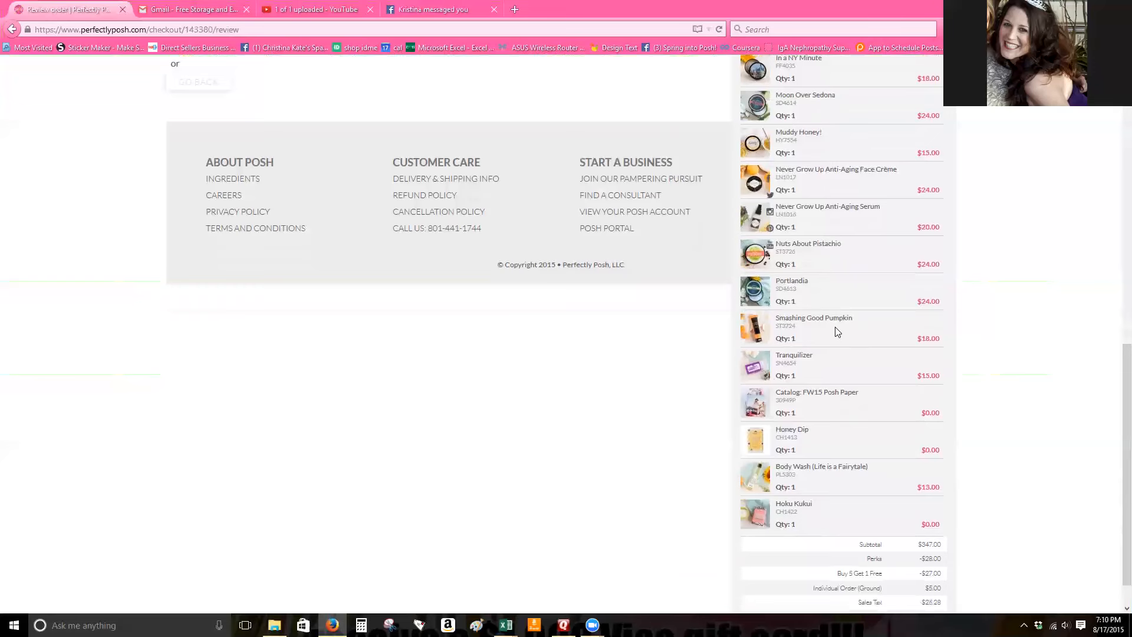
scroll("down", 3)
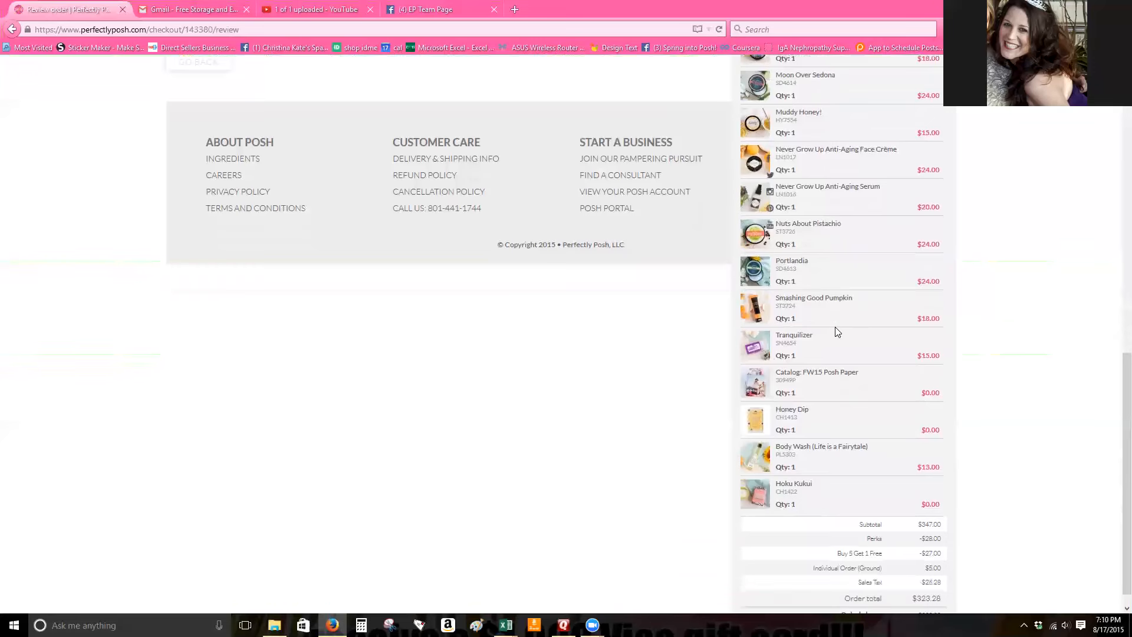
scroll("down", 3)
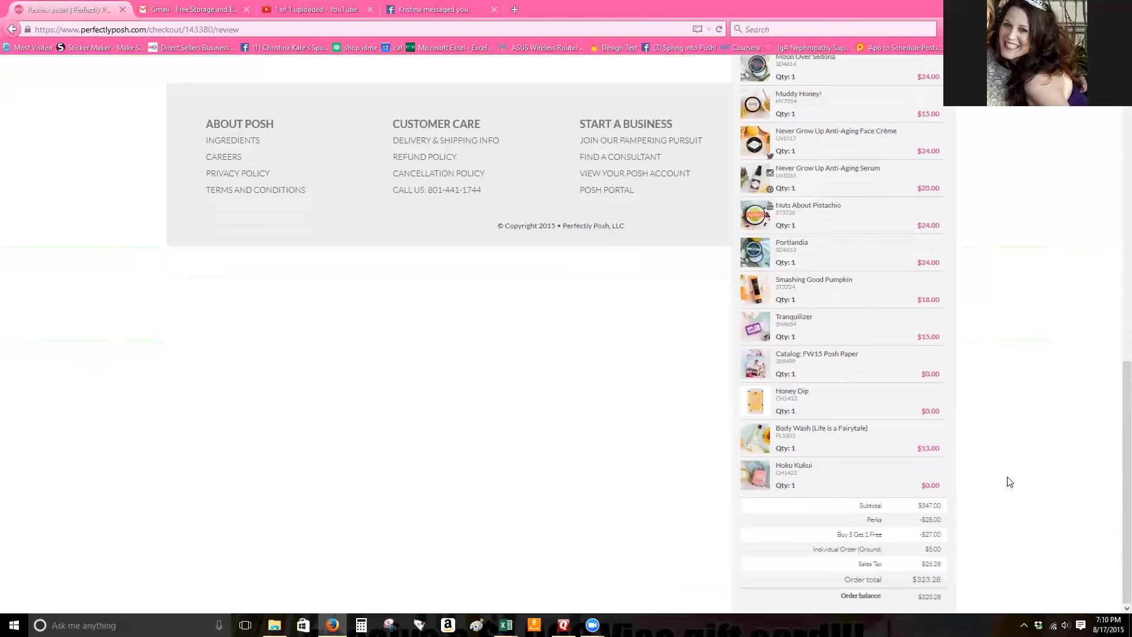
mouse_move(842, 518)
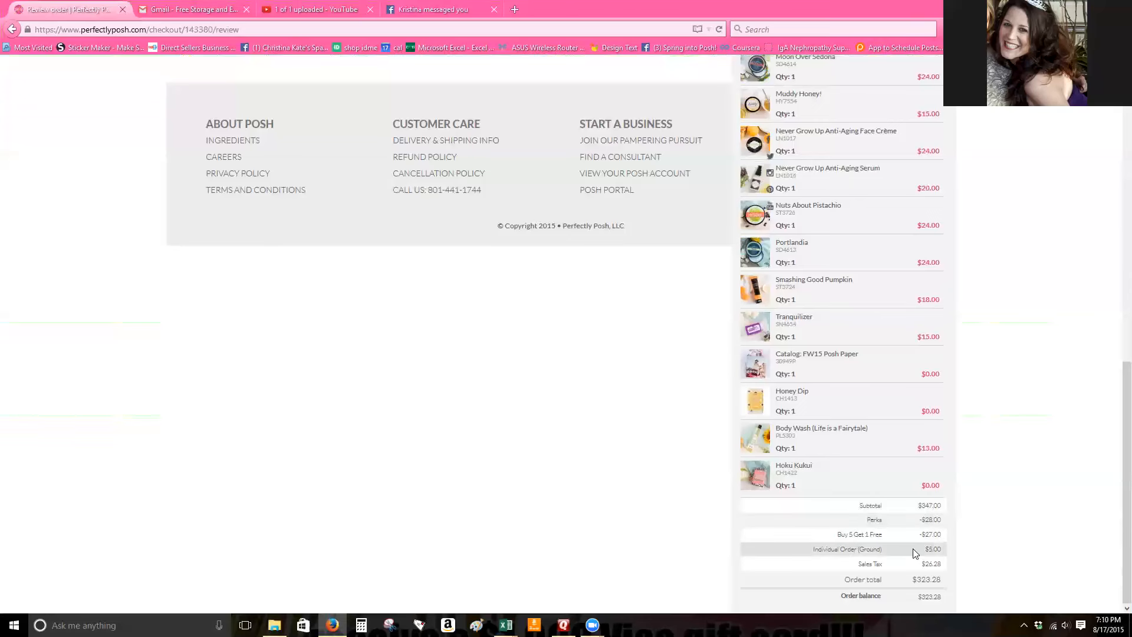
Scroll back up the Review Order page to the $323.28 credit card payment section
scroll("up", 3)
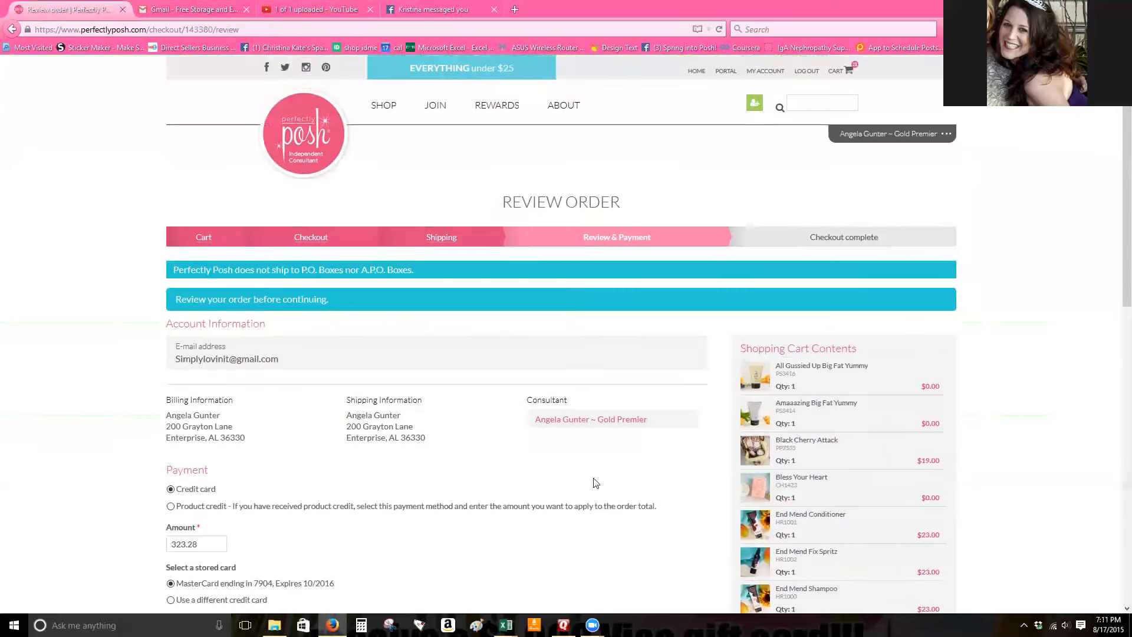
scroll("down", 3)
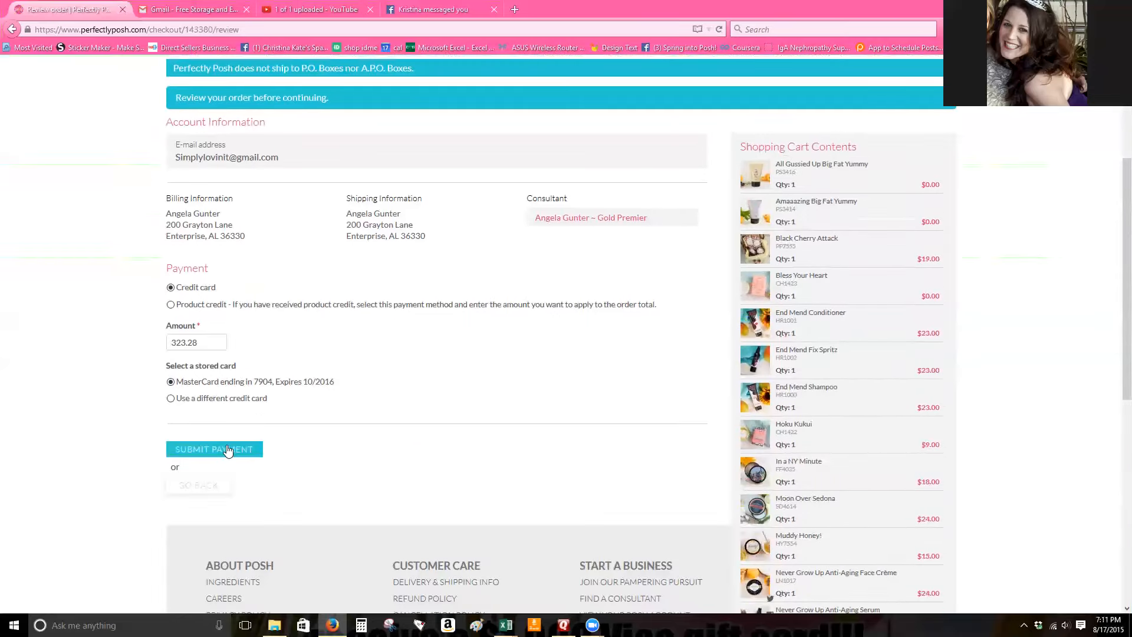
mouse_move(475, 457)
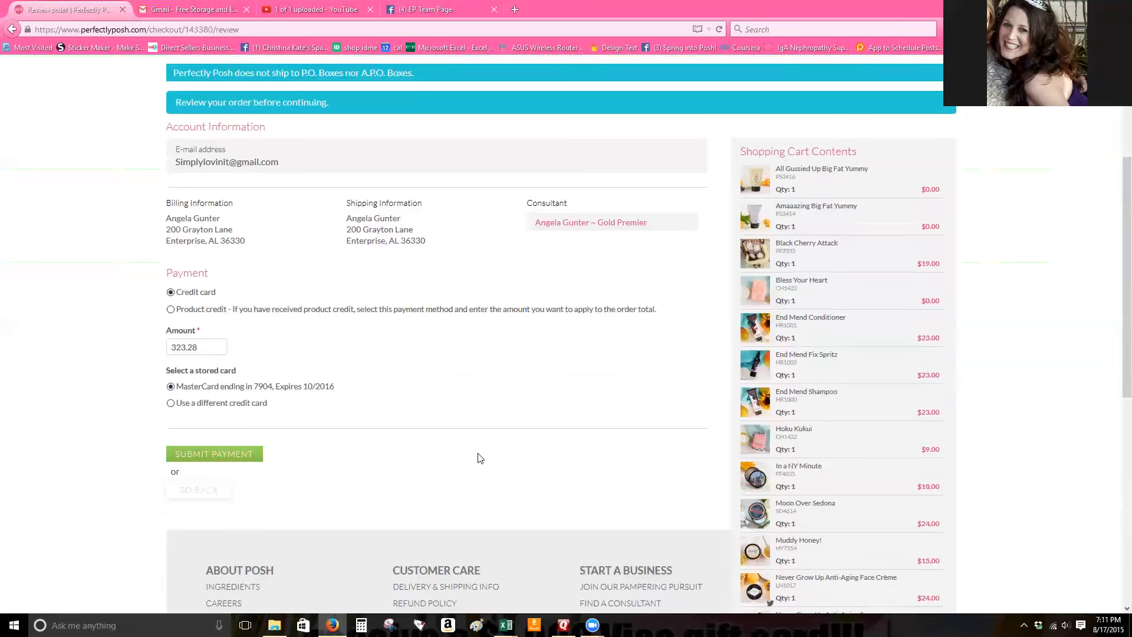
scroll("up", 3)
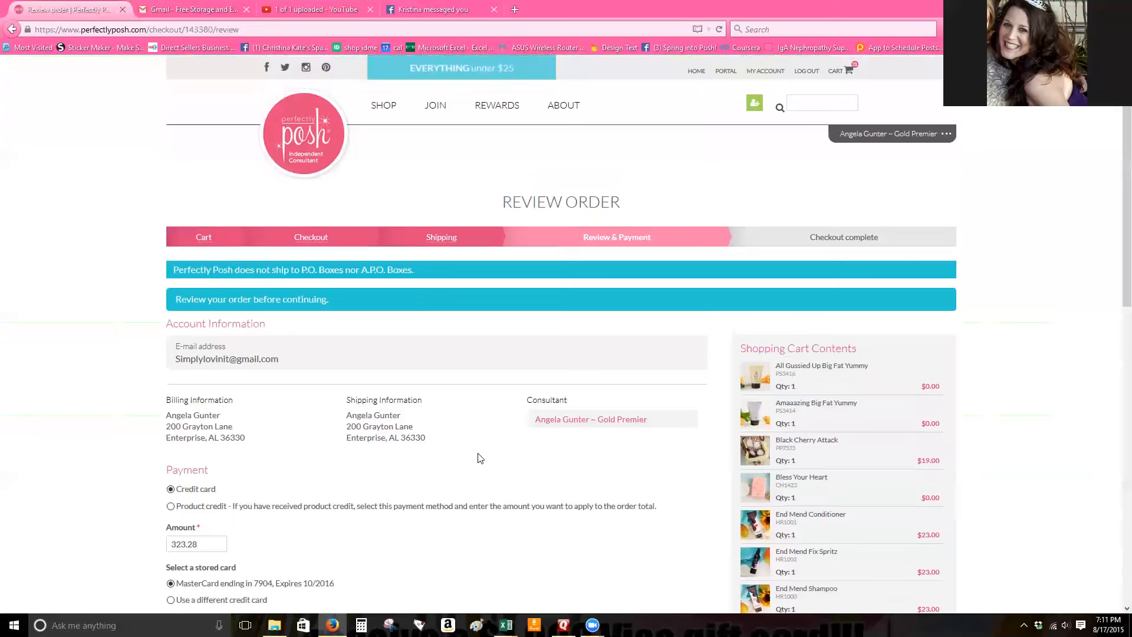
mouse_move(473, 464)
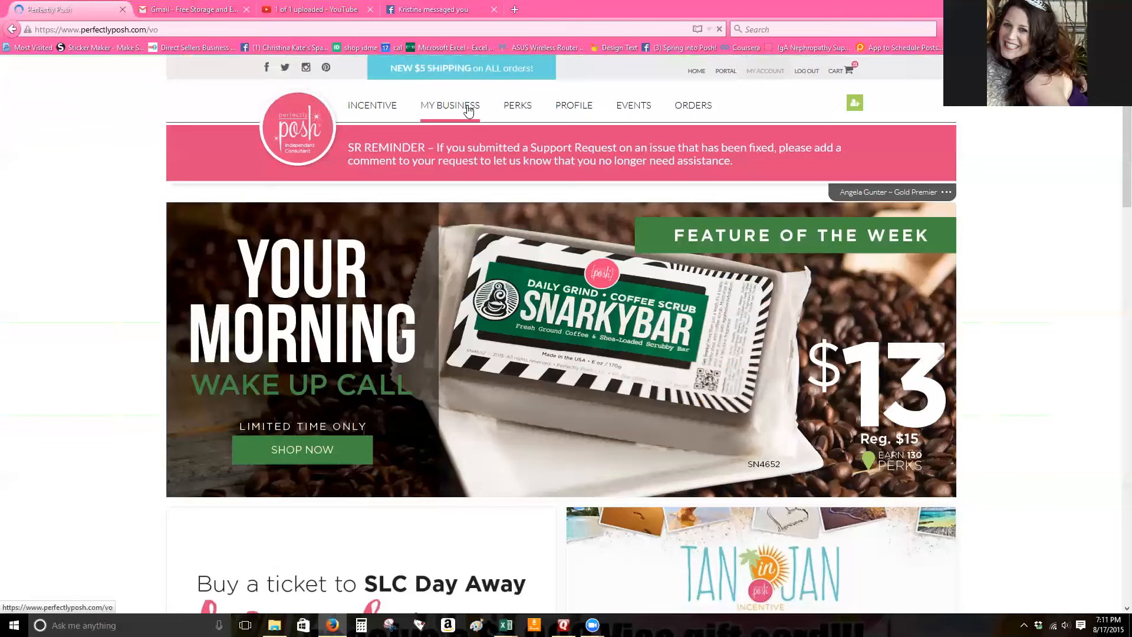
Open the Consultant Upline page from the My Business menu
left_click(449, 105)
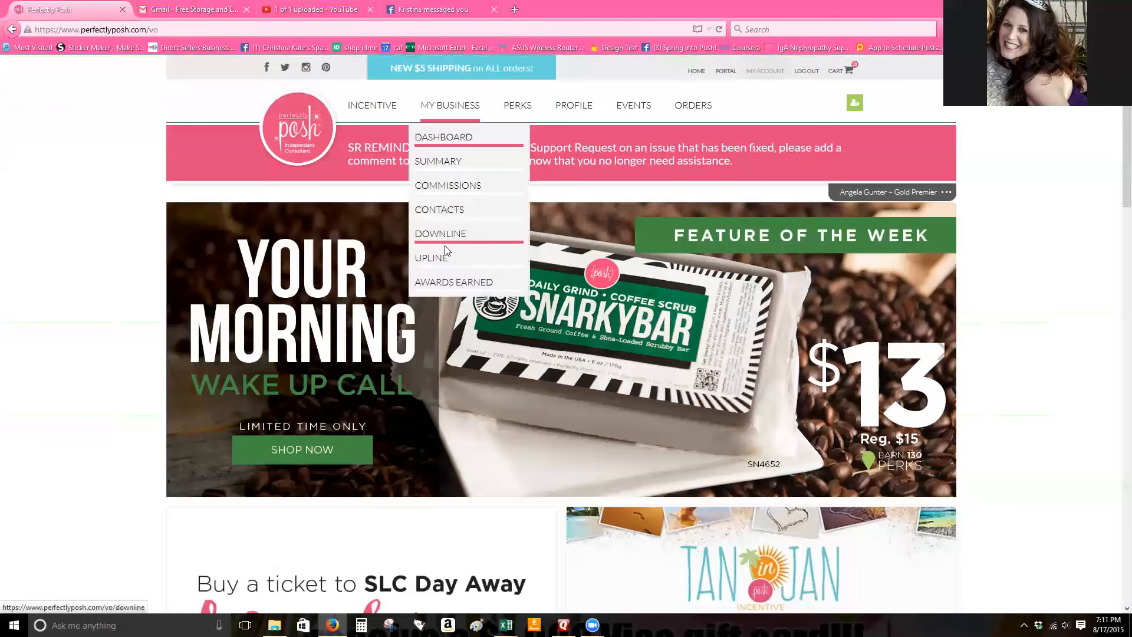
left_click(430, 259)
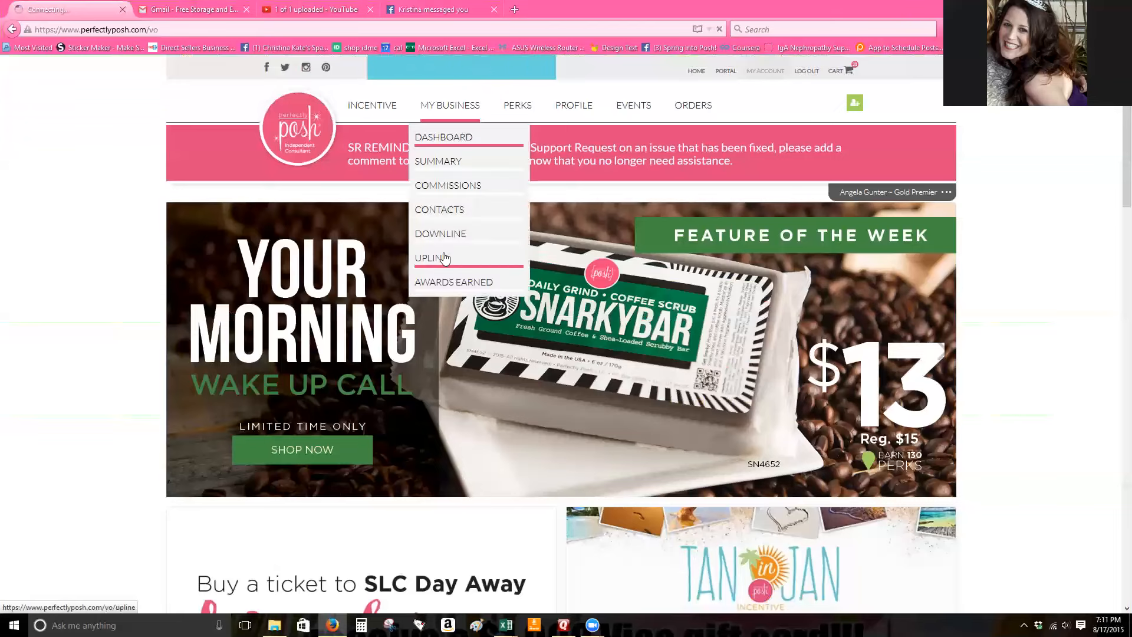
left_click(432, 258)
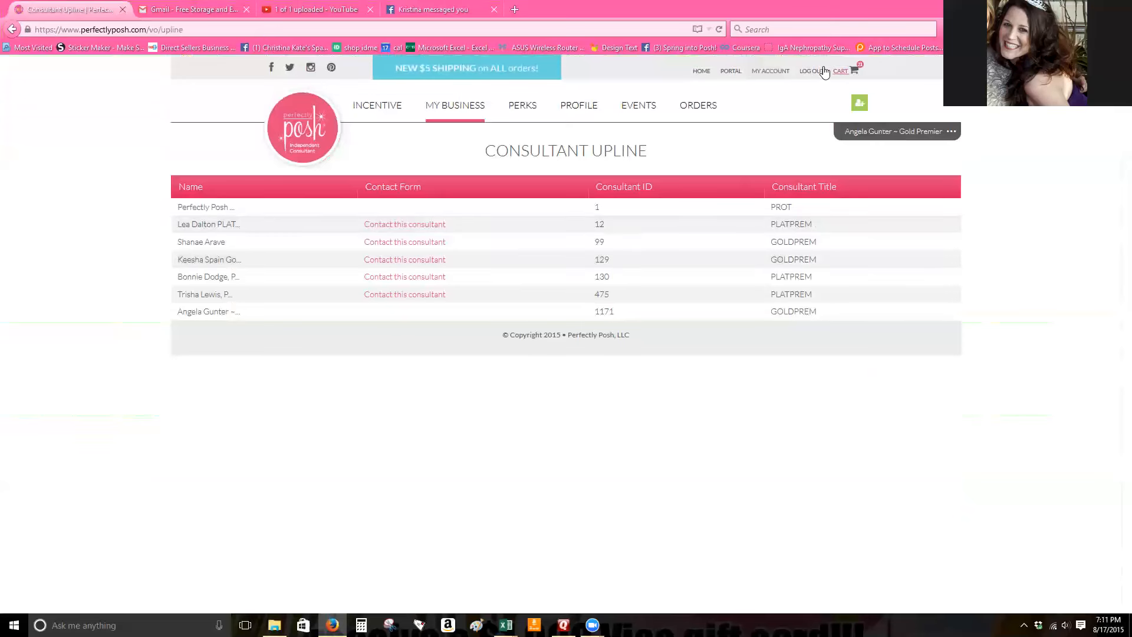
mouse_move(709, 102)
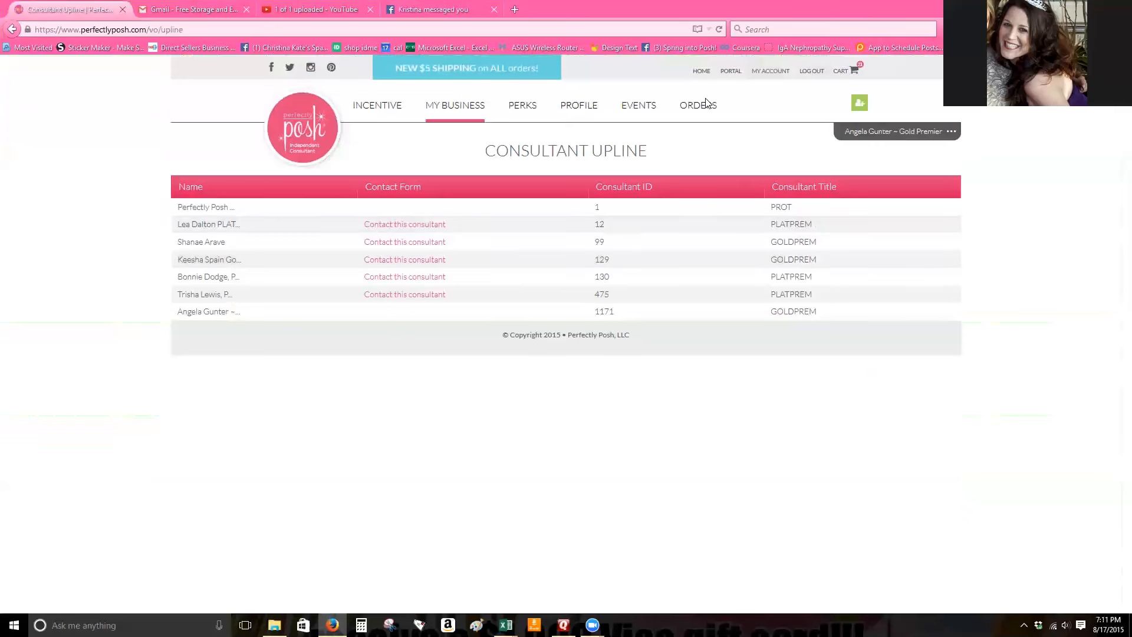
Start a new individual order from the Orders menu, landing on the shop page
left_click(697, 105)
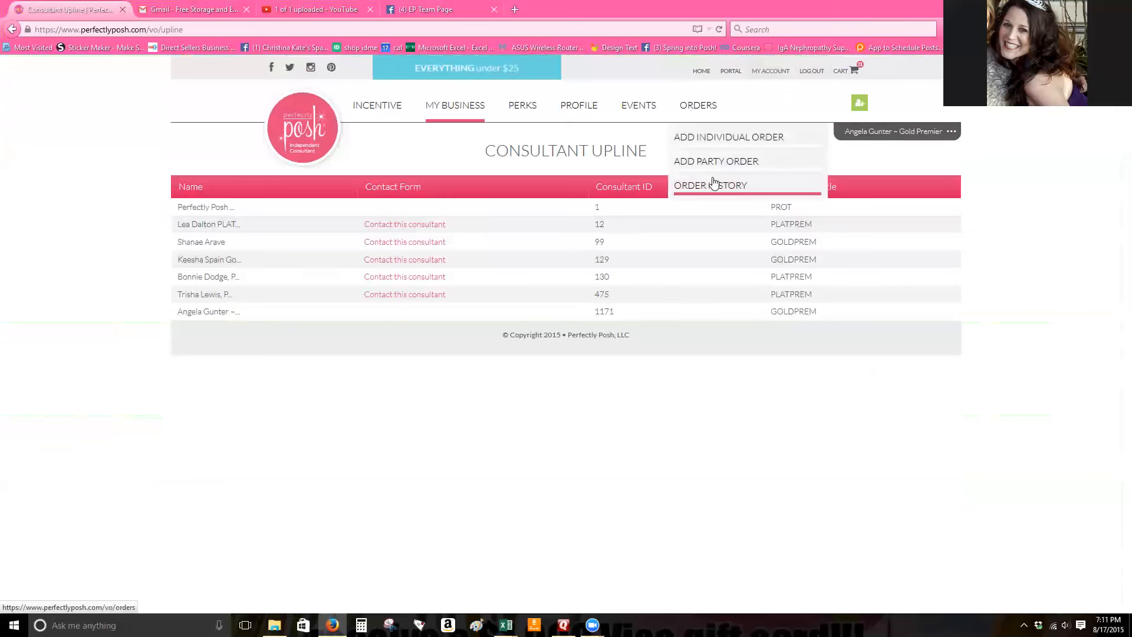
mouse_move(716, 165)
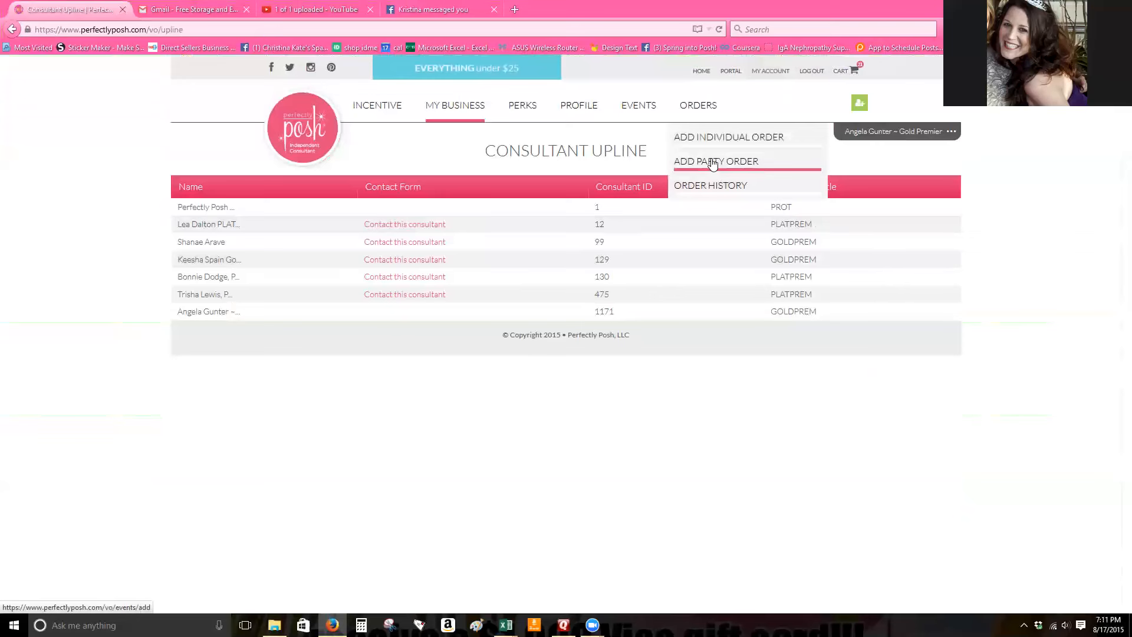
mouse_move(714, 147)
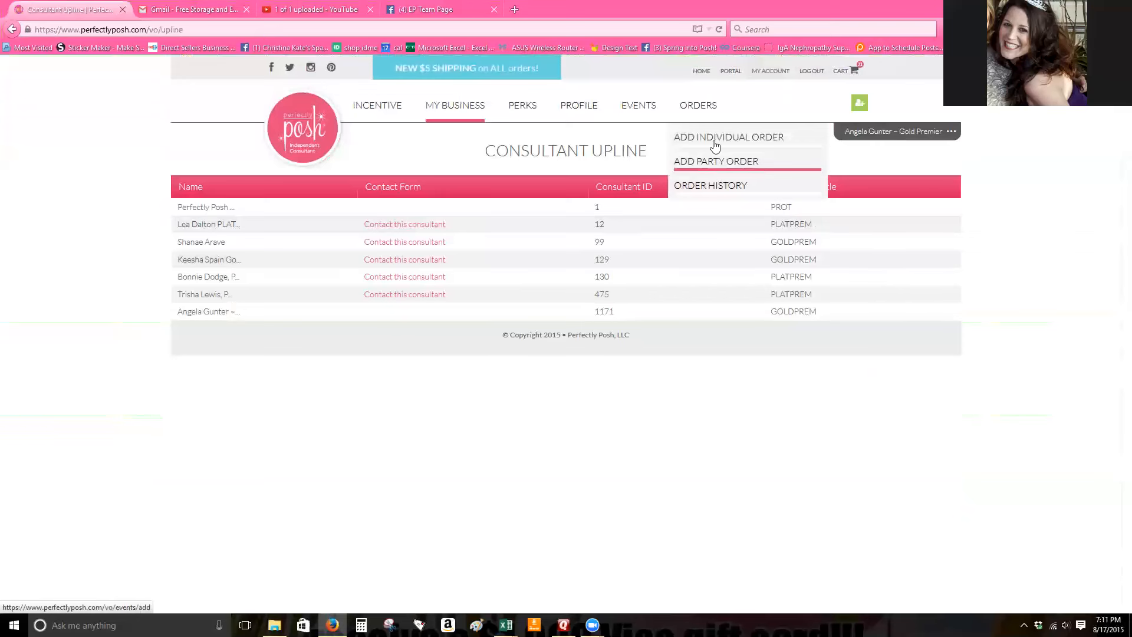
left_click(728, 137)
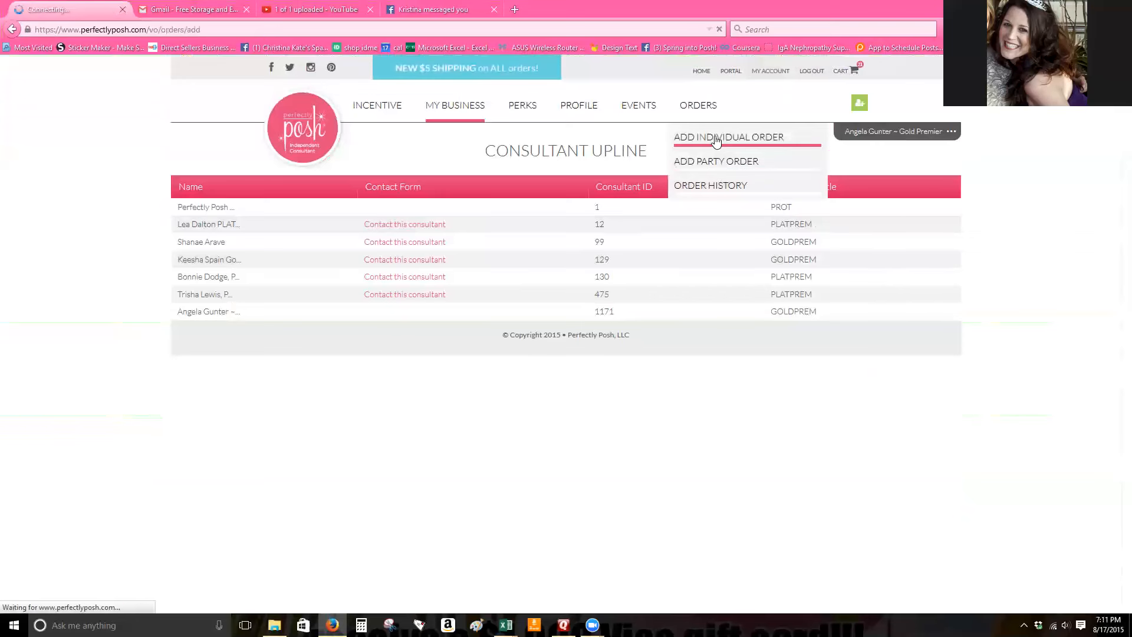
left_click(729, 137)
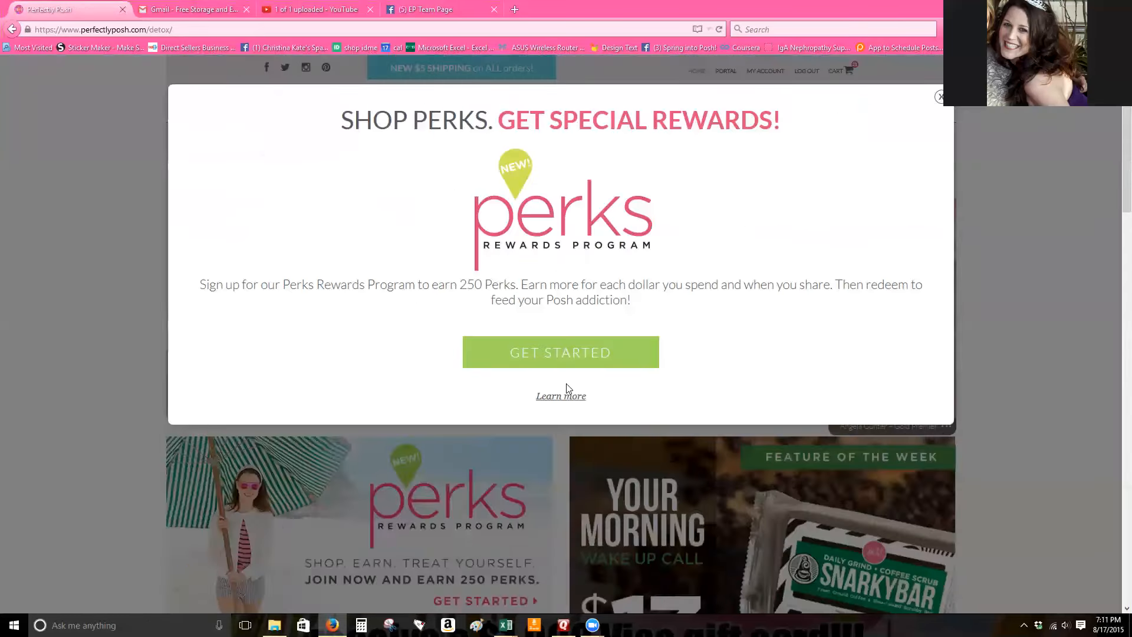
Dismiss the Perks Rewards popup to reveal the shop home page with the Fall/Winter '15 banner
left_click(939, 97)
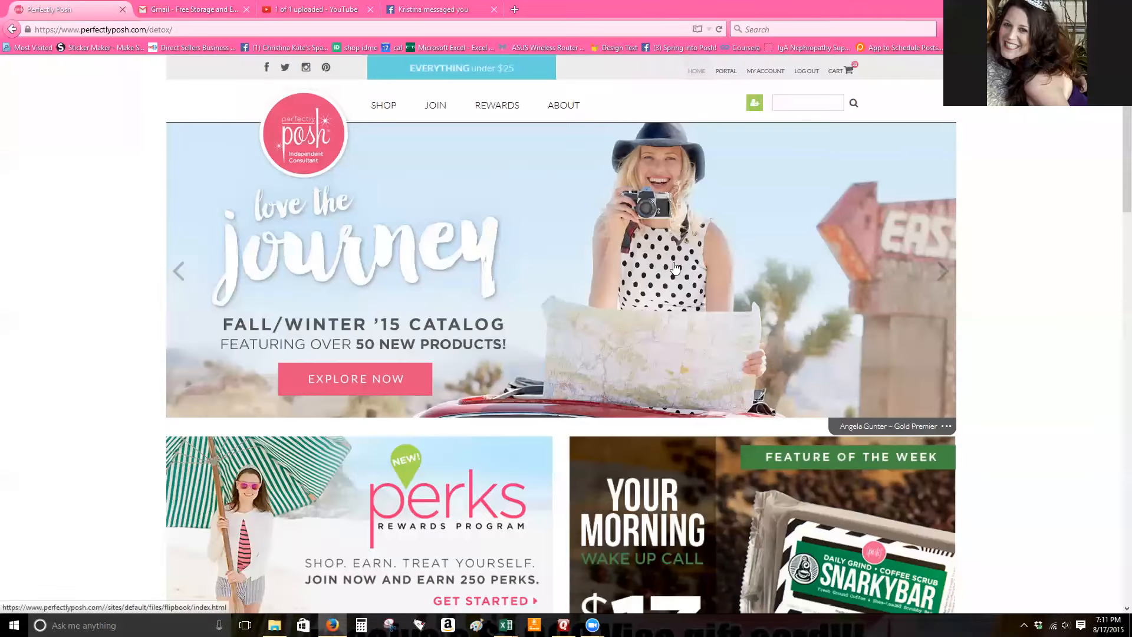
left_click(440, 10)
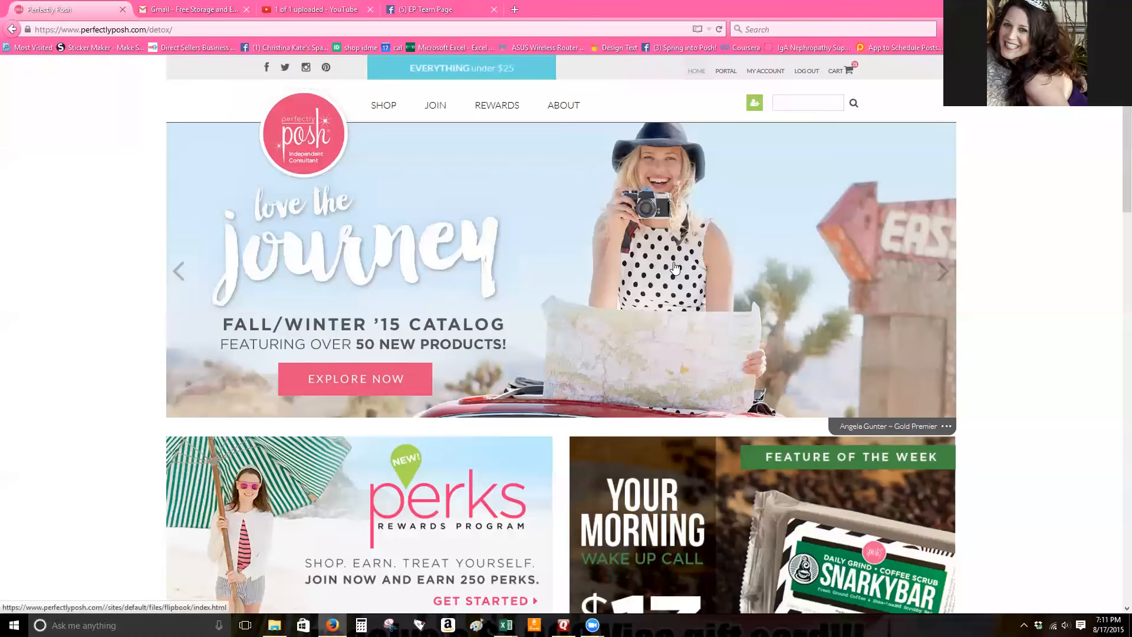